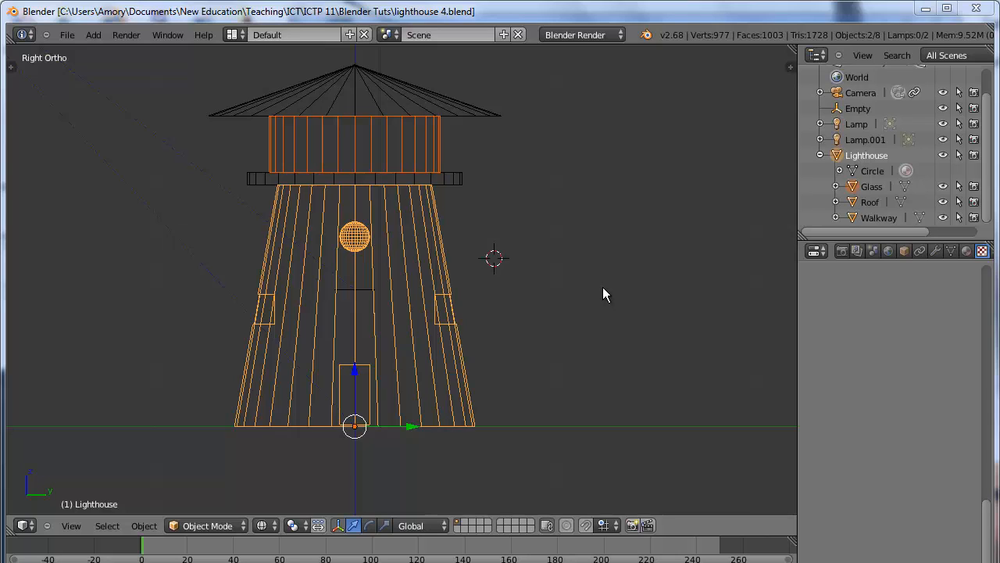
mouse_move(304, 151)
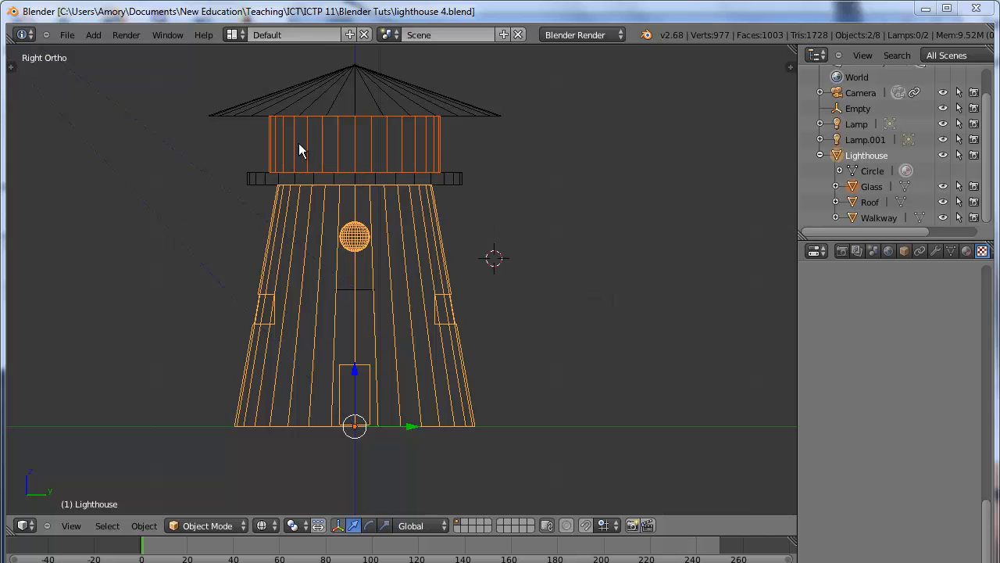
mouse_move(450, 163)
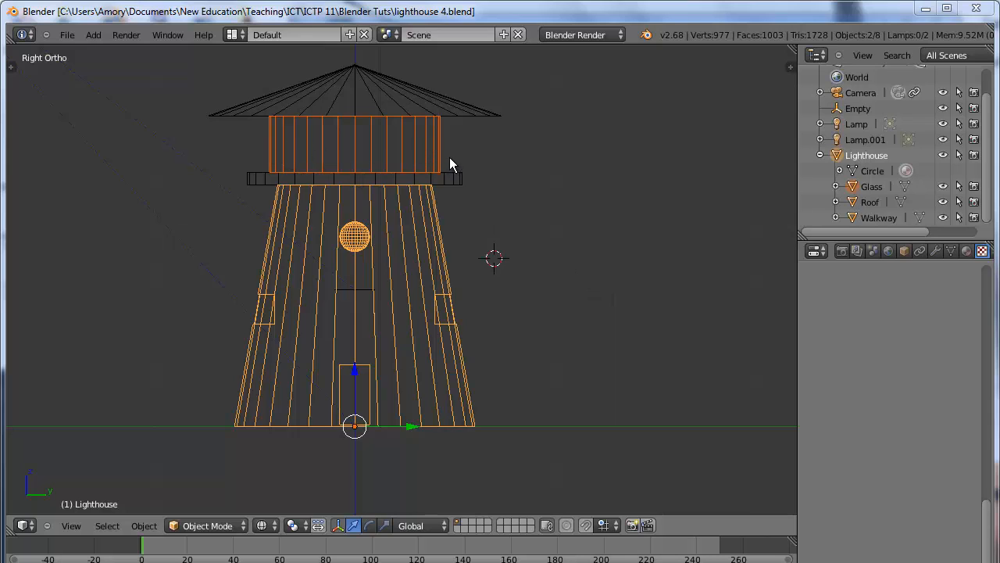
mouse_move(289, 153)
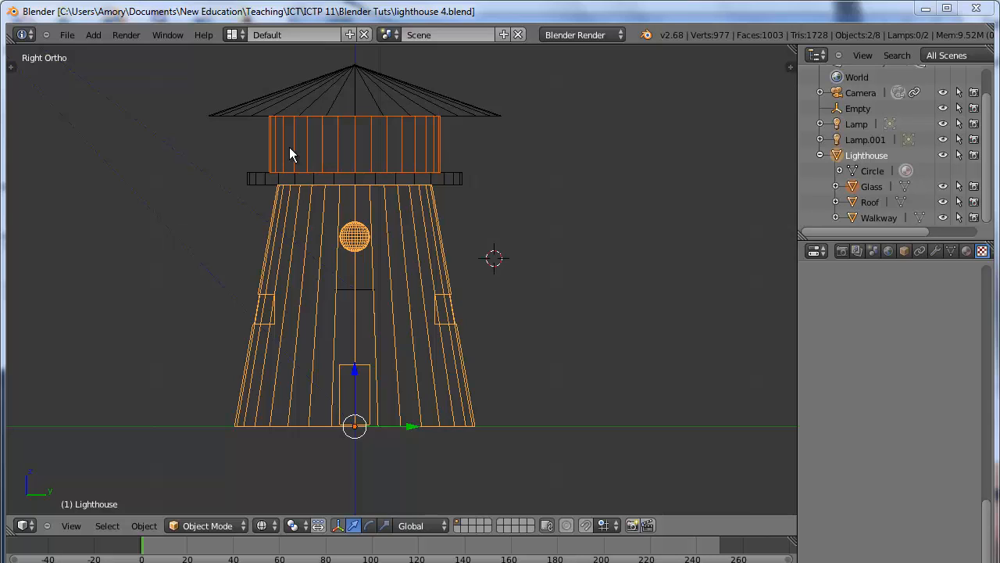
mouse_move(872, 193)
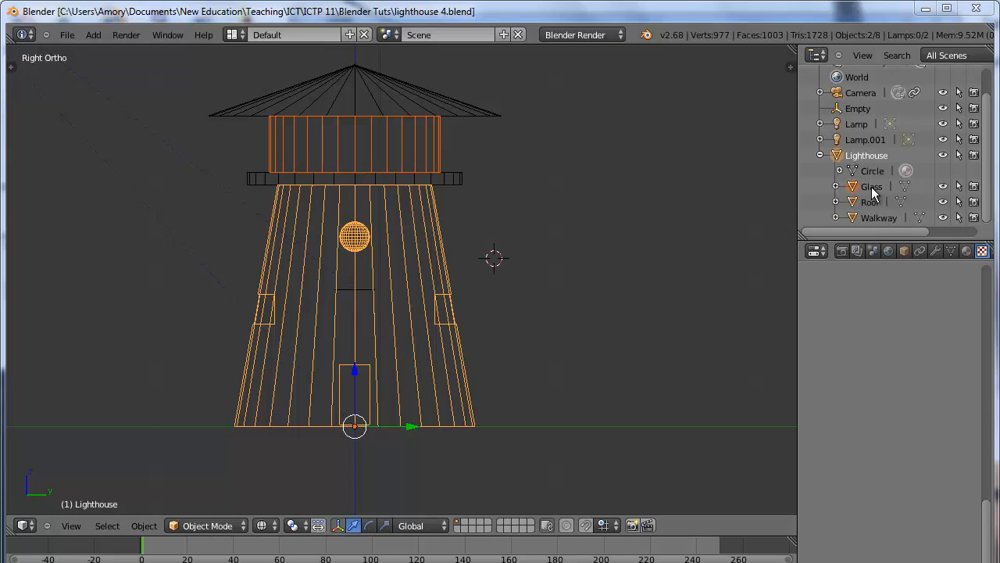
Step: Select the Glass lantern object and enter Edit Mode on its mesh
left_click(872, 186)
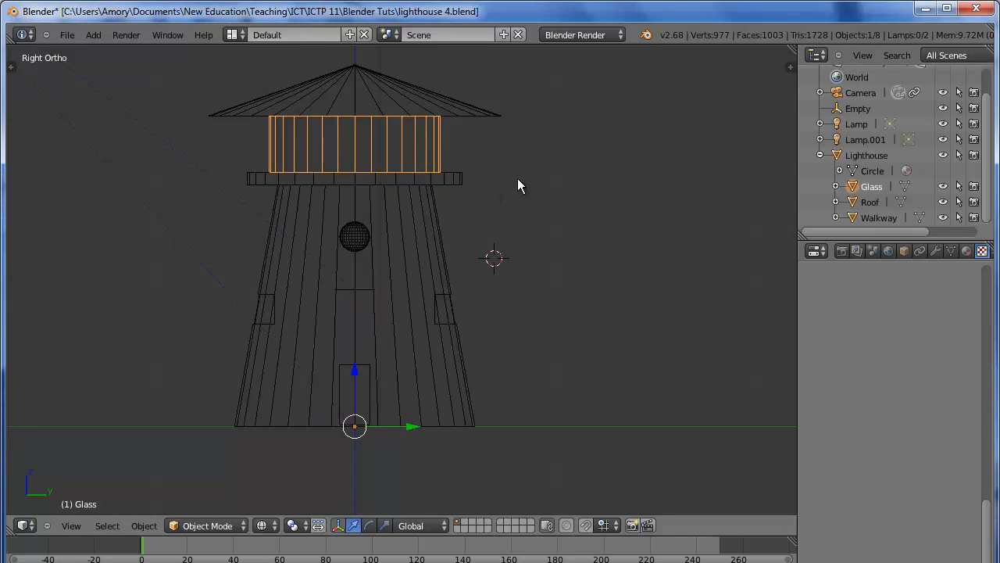
key("Tab")
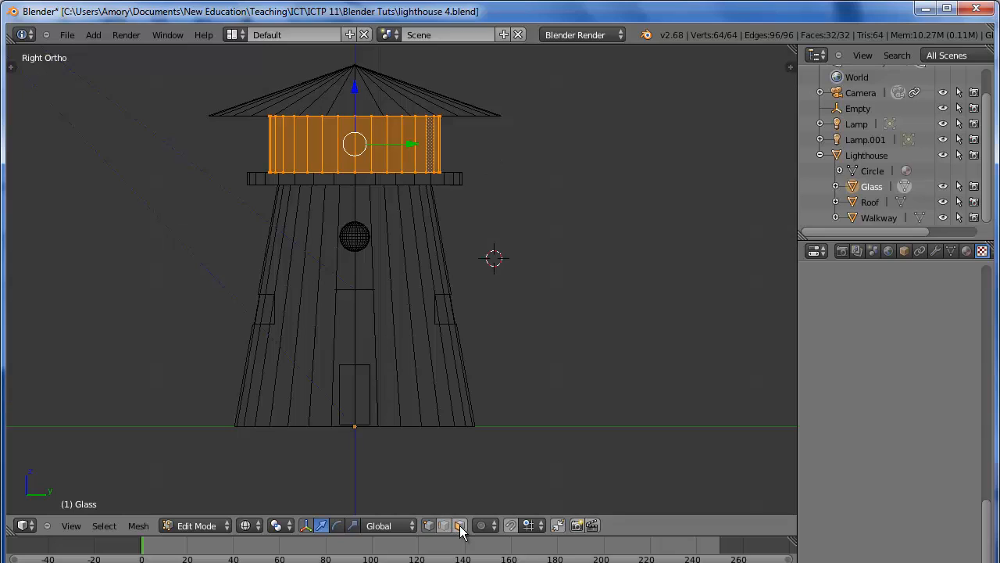
left_click(444, 525)
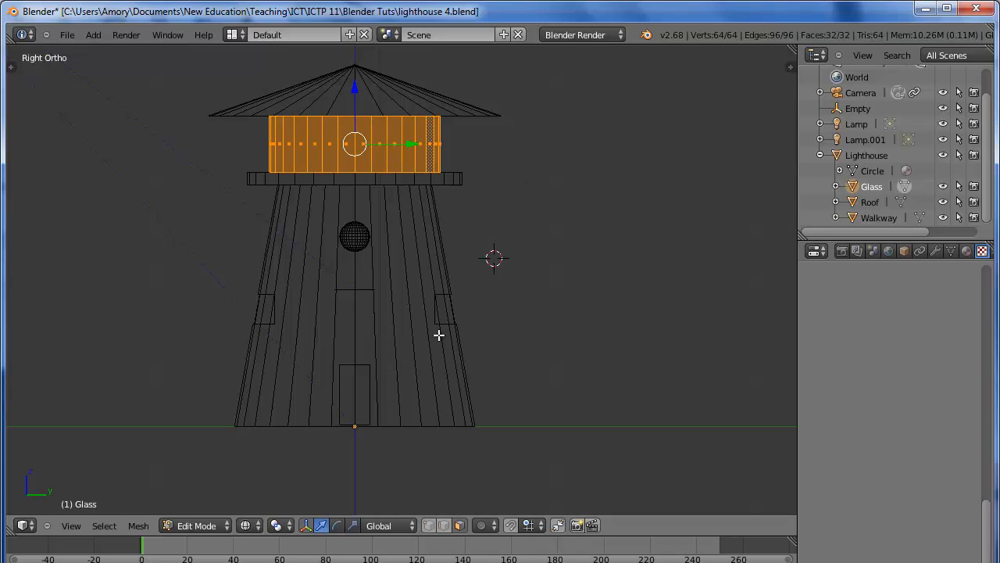
mouse_move(459, 242)
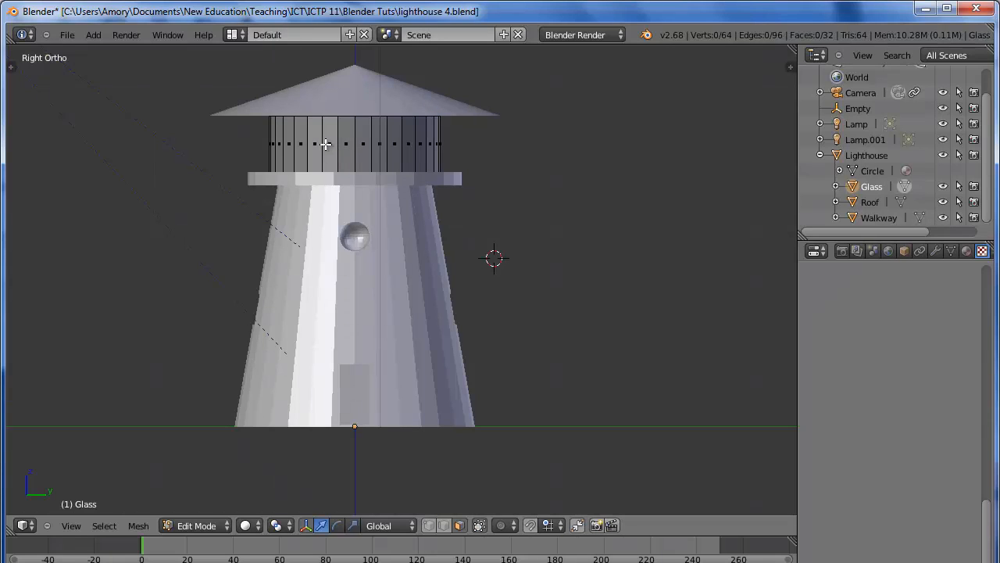
Step: Delete the lantern's glass panel faces, leaving thin posts holding the roof
left_click(329, 144)
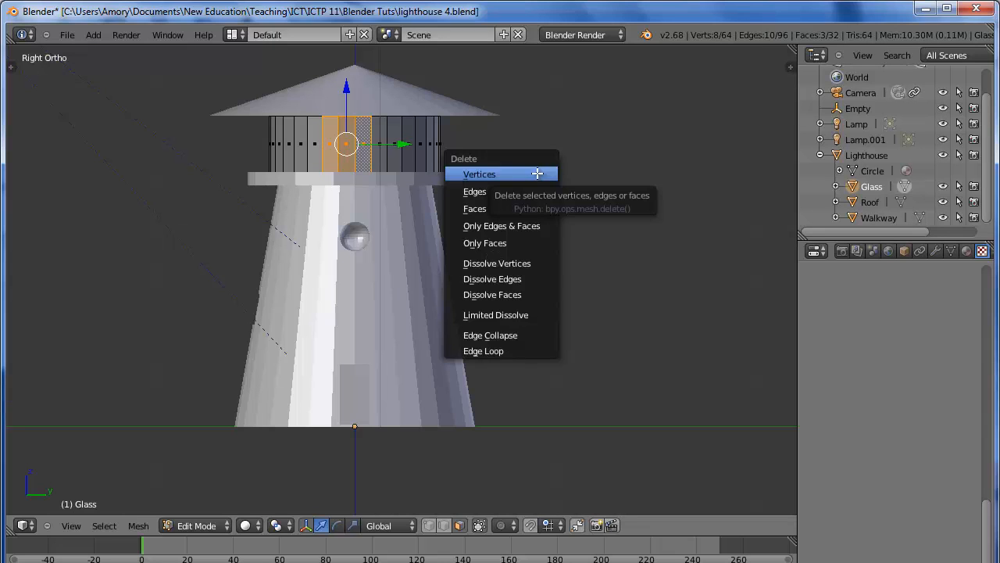
left_click(479, 174)
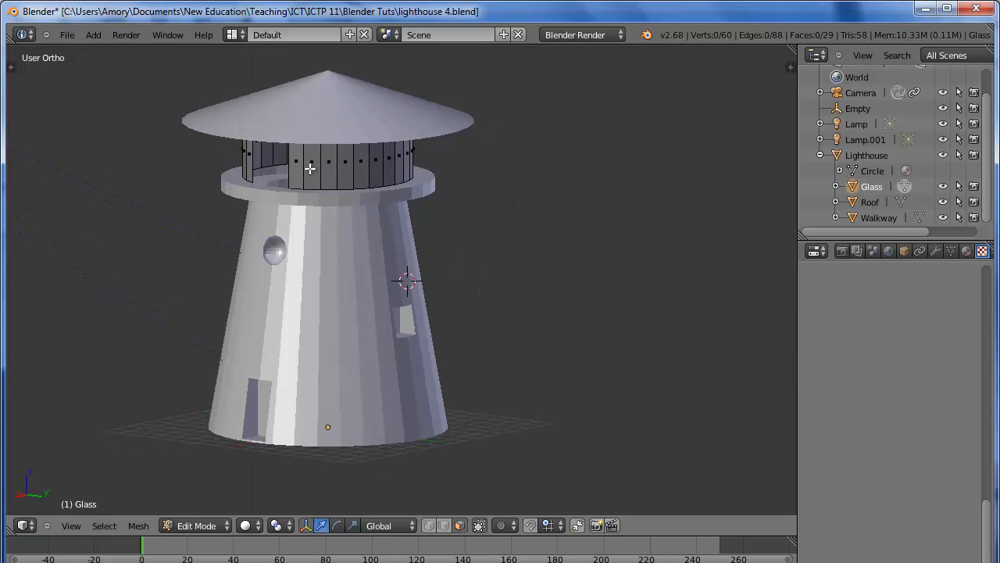
left_click(311, 161)
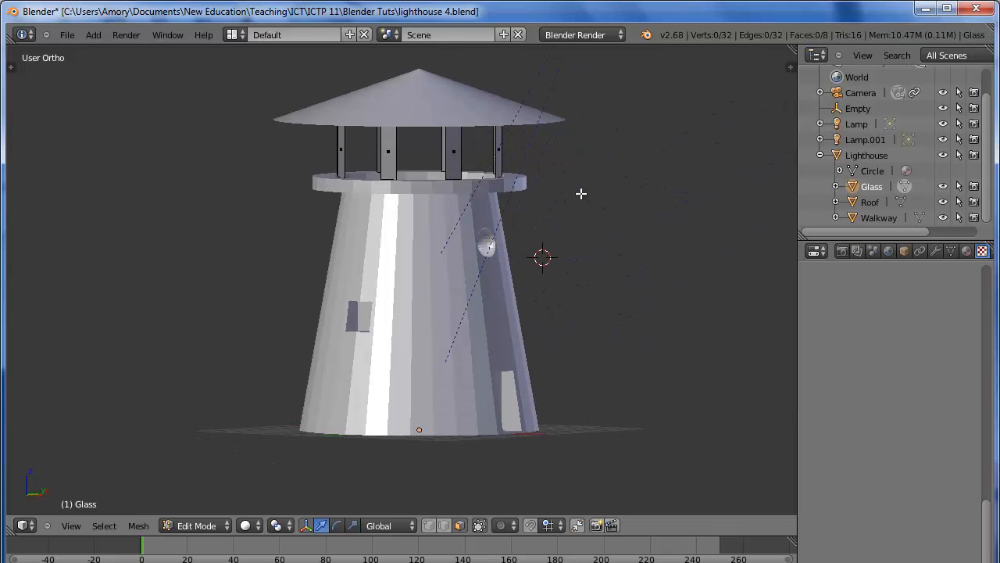
mouse_move(229, 103)
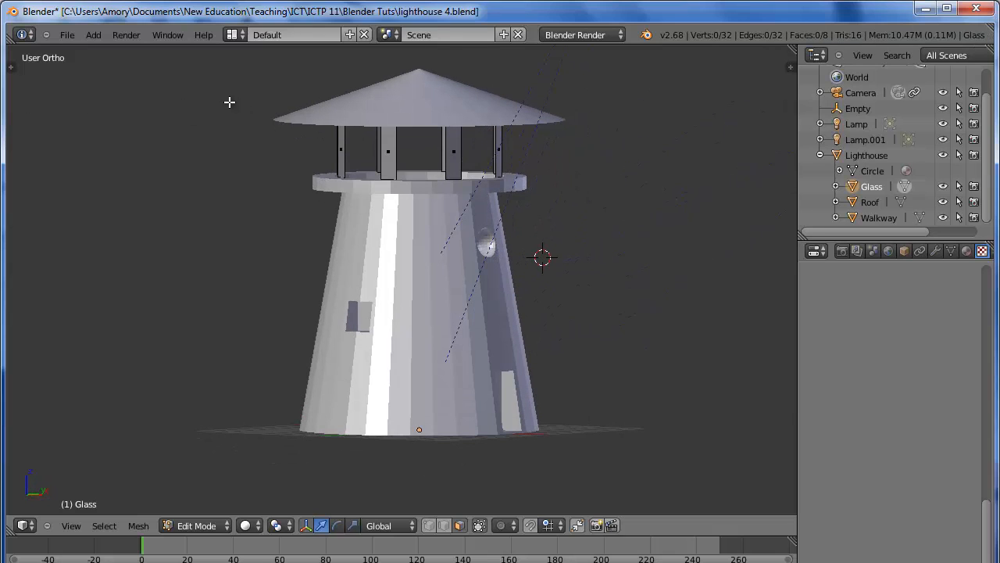
mouse_move(68, 35)
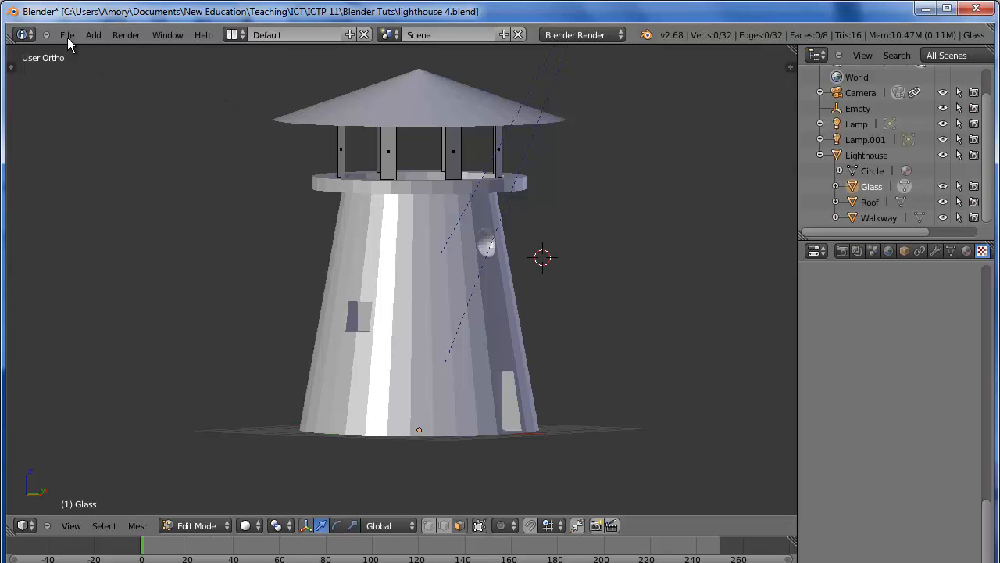
Step: Bring up the Save As file browser from the File menu, then cancel without saving
left_click(67, 34)
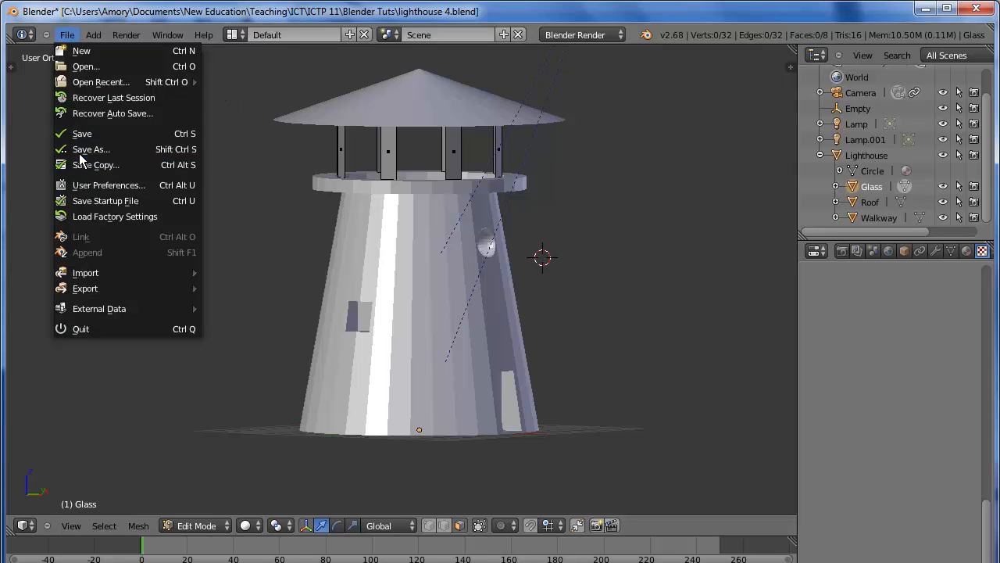
left_click(91, 148)
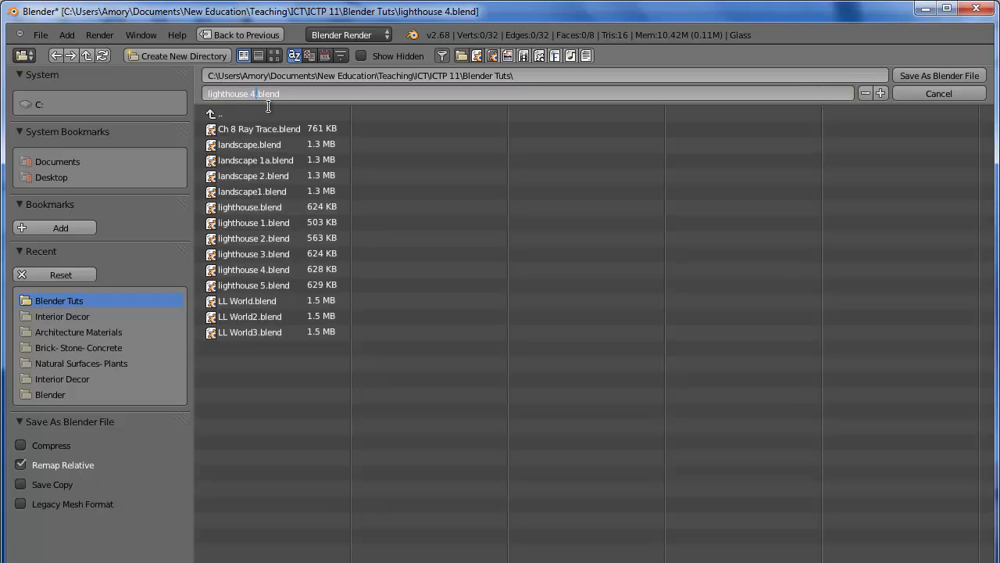
mouse_move(965, 112)
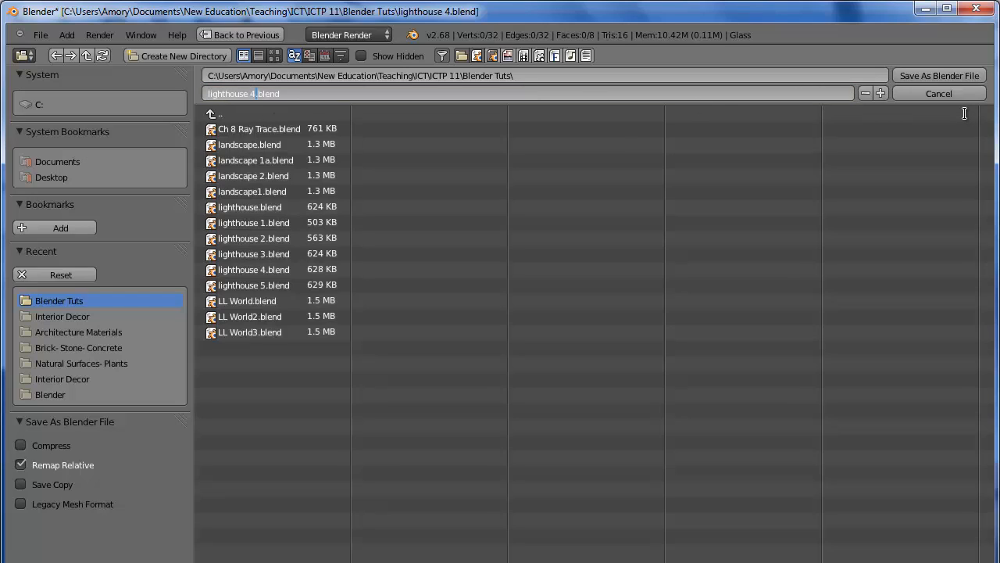
left_click(253, 269)
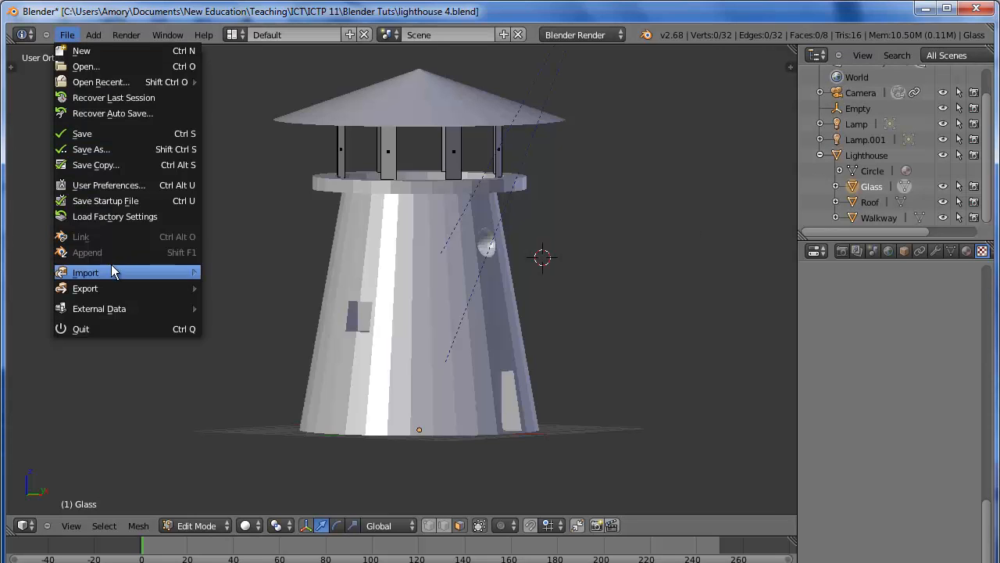
mouse_move(113, 97)
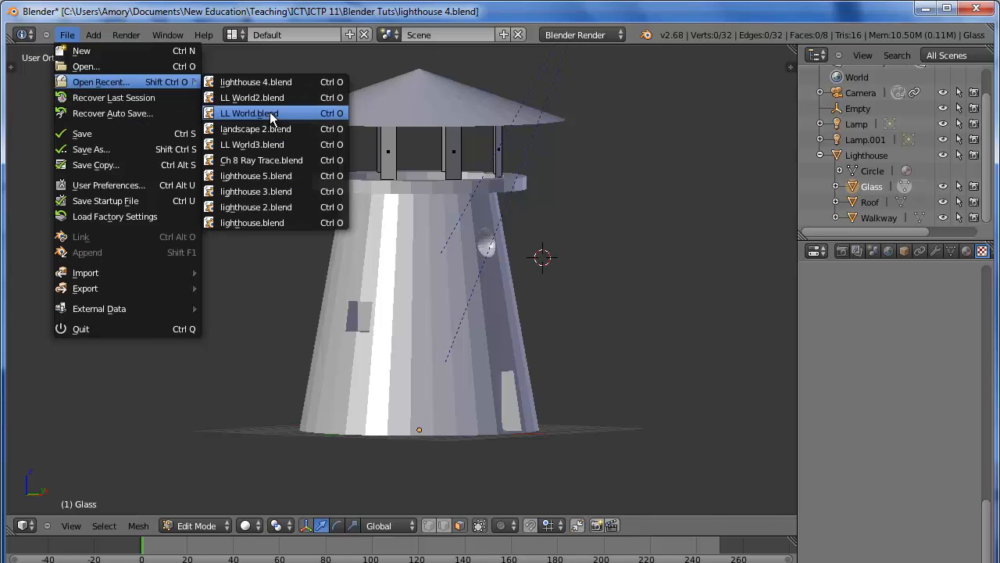
Step: Load LL World.blend and add a Spot lamp to the scene
left_click(249, 113)
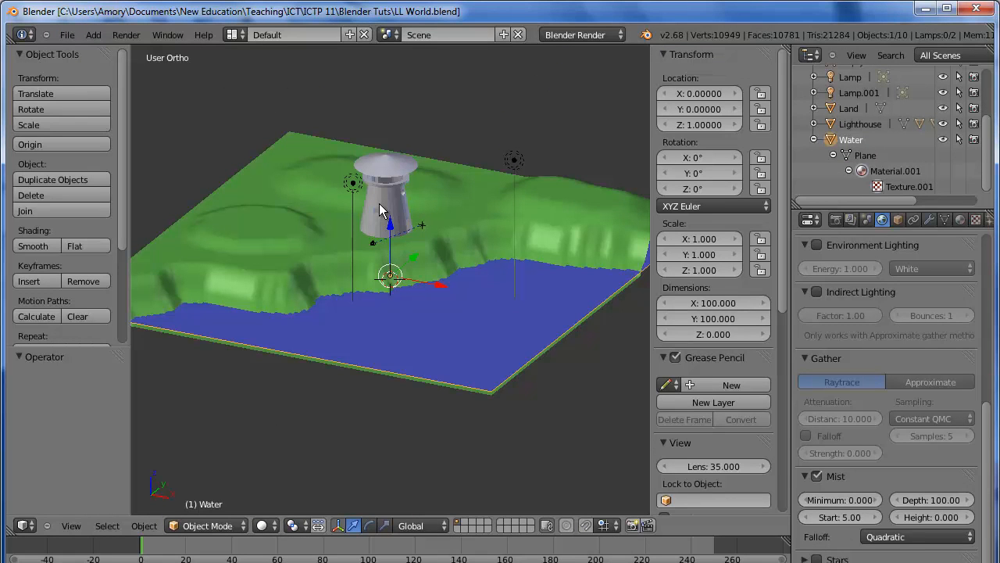
mouse_move(461, 247)
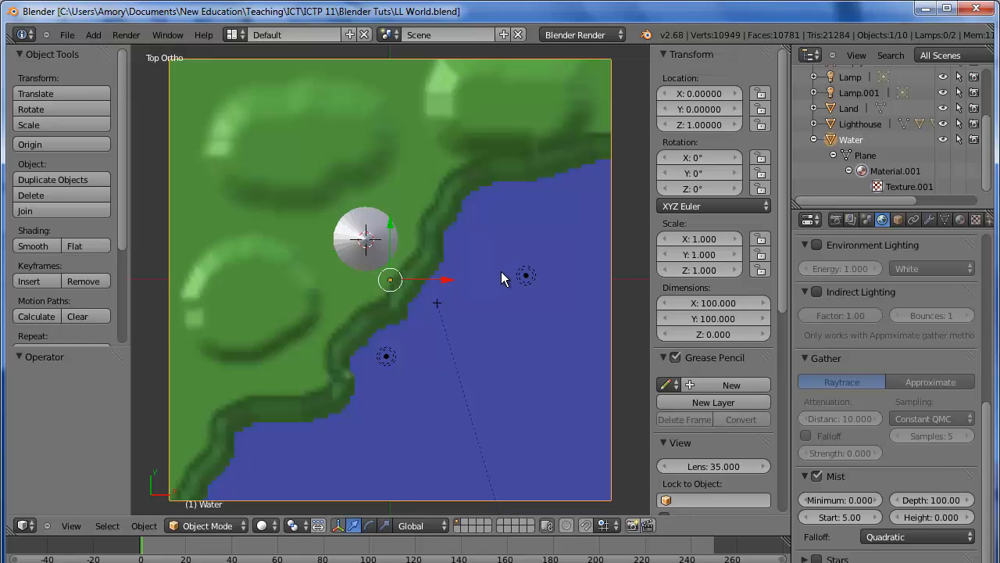
mouse_move(487, 272)
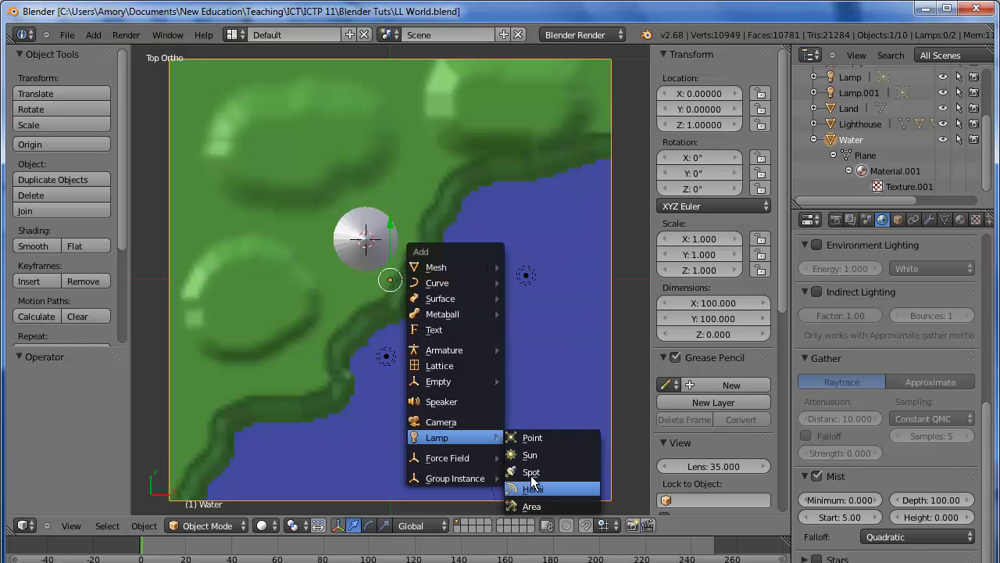
left_click(532, 472)
type("-5.5")
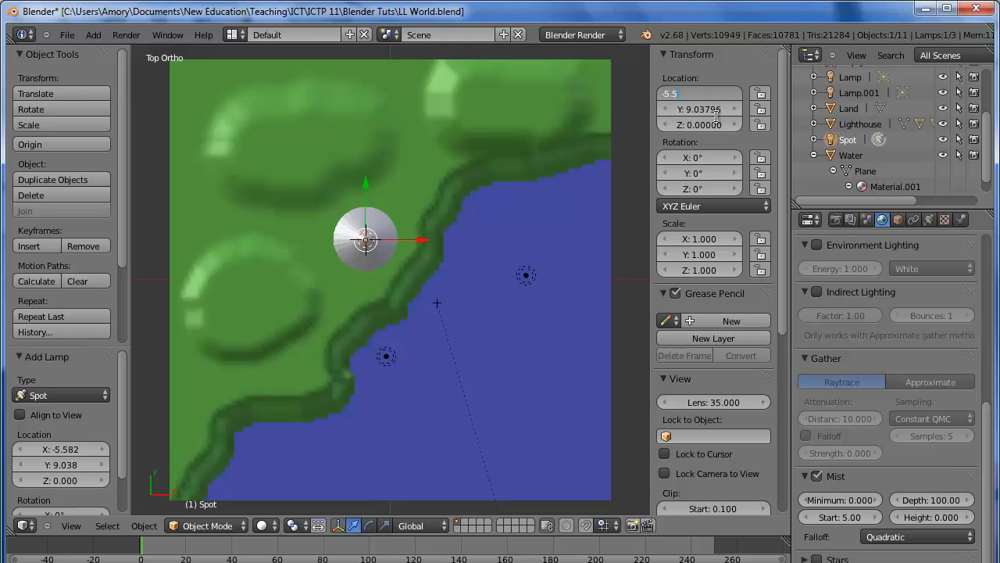
left_click(697, 109)
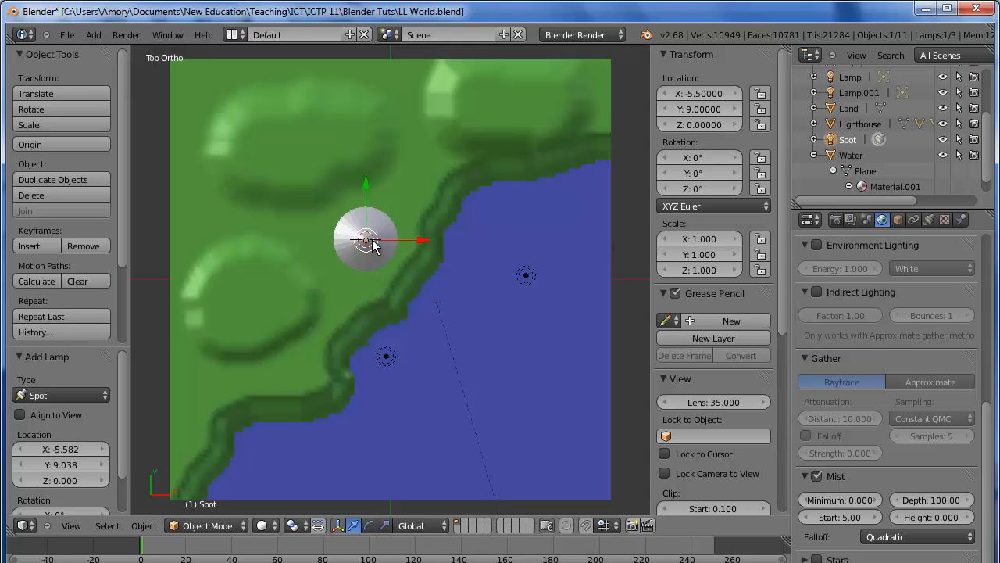
Step: Read the lighthouse's X location and match the spot lamp's position to it
left_click(860, 123)
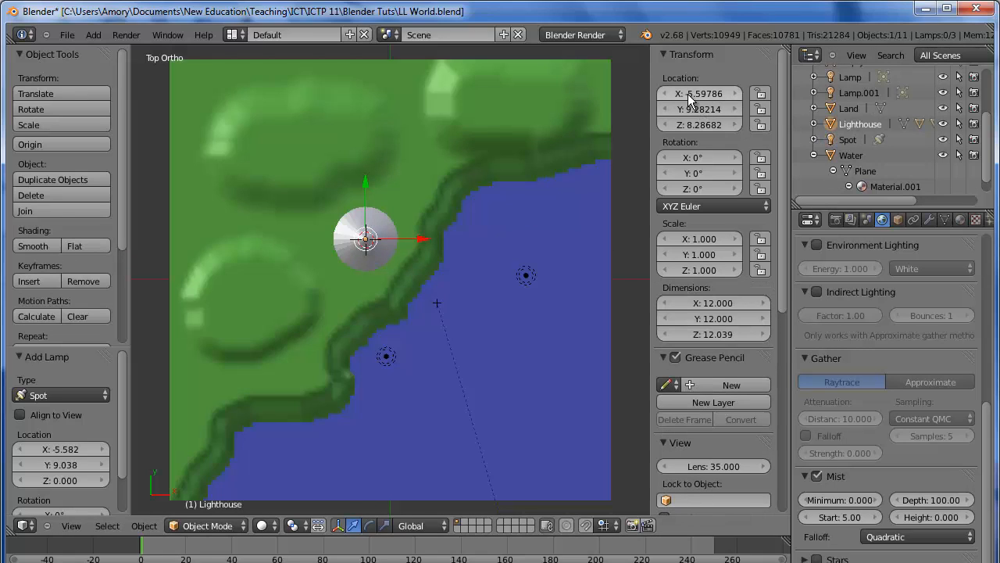
left_click(700, 94)
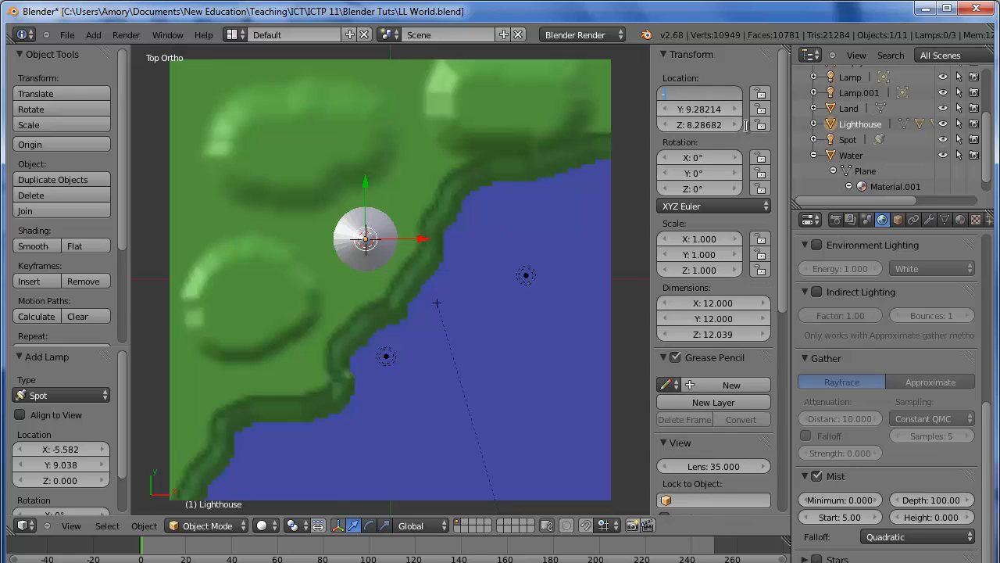
left_click(701, 94)
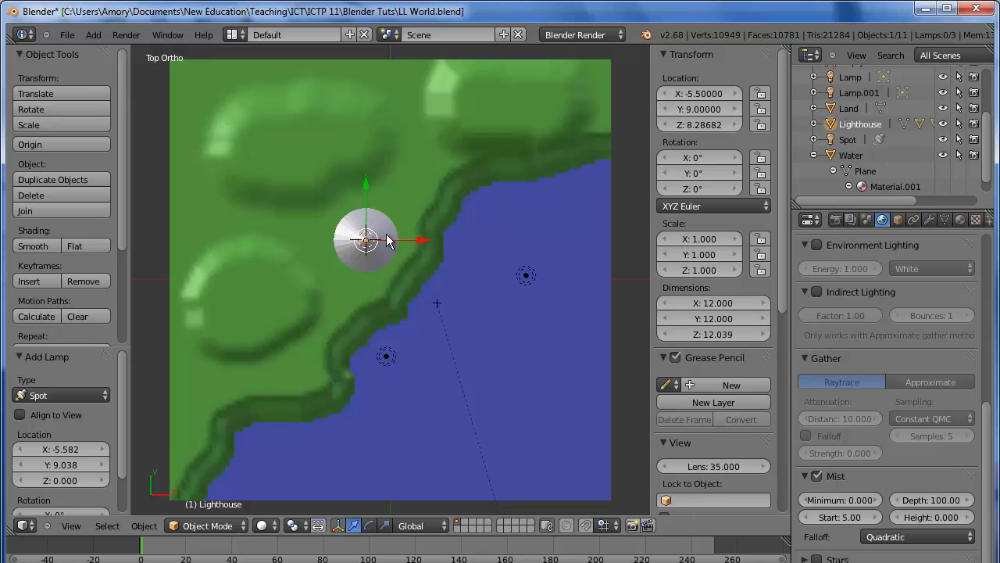
mouse_move(785, 191)
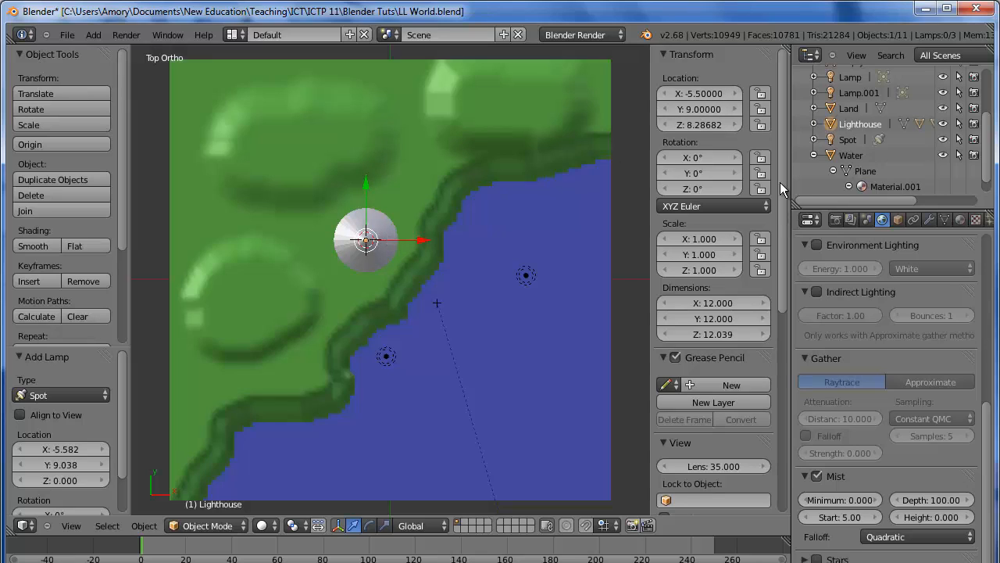
left_click(849, 139)
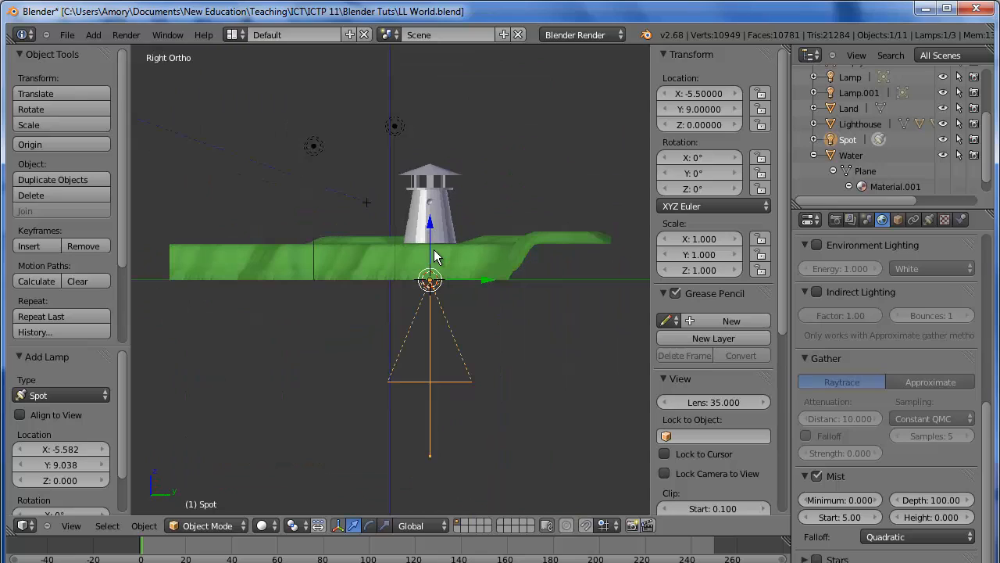
mouse_move(514, 249)
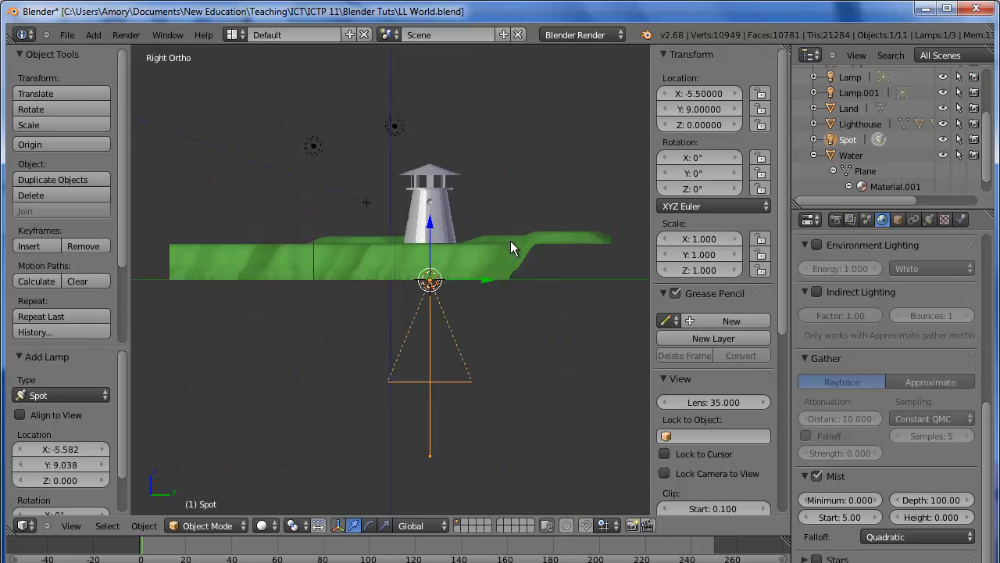
mouse_move(482, 256)
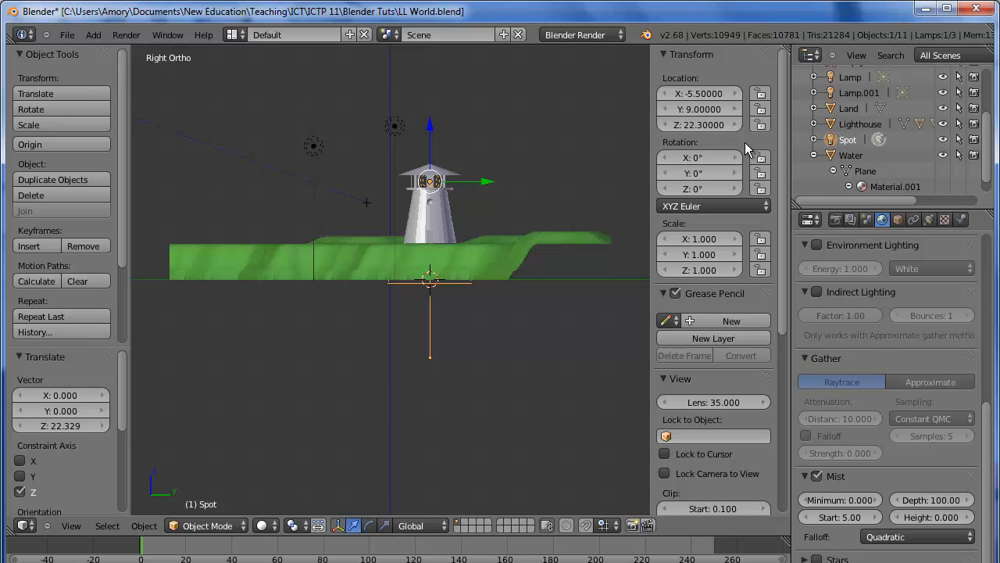
mouse_move(602, 234)
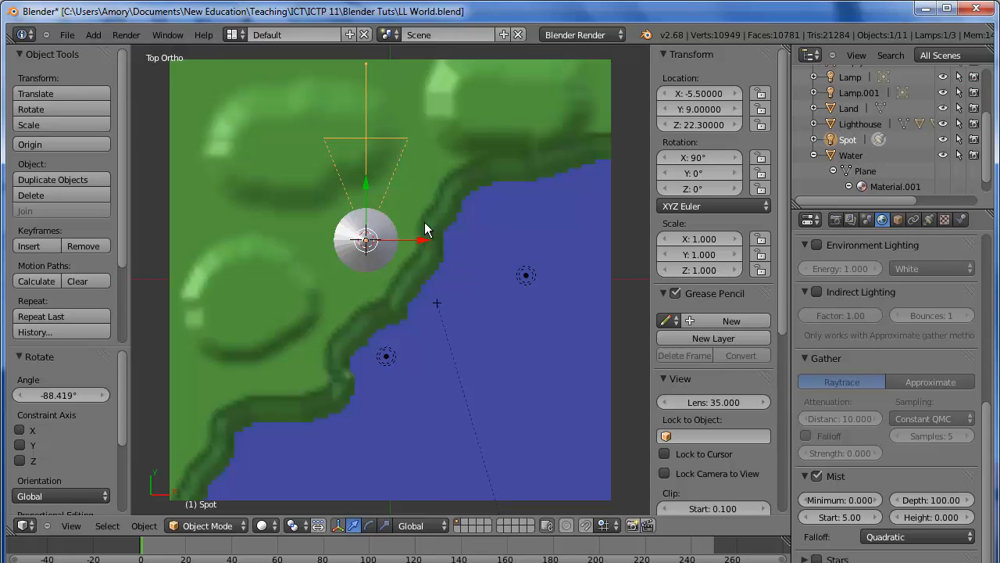
mouse_move(492, 175)
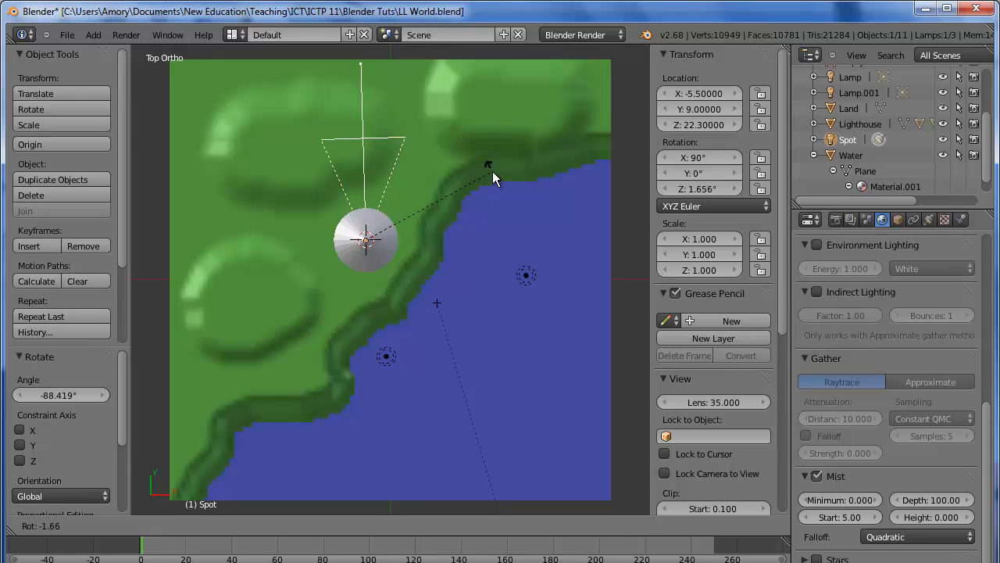
Step: Rotate the spot lamp about its vertical axis so its cone aims toward the sea
left_click_drag(492, 175, 508, 347)
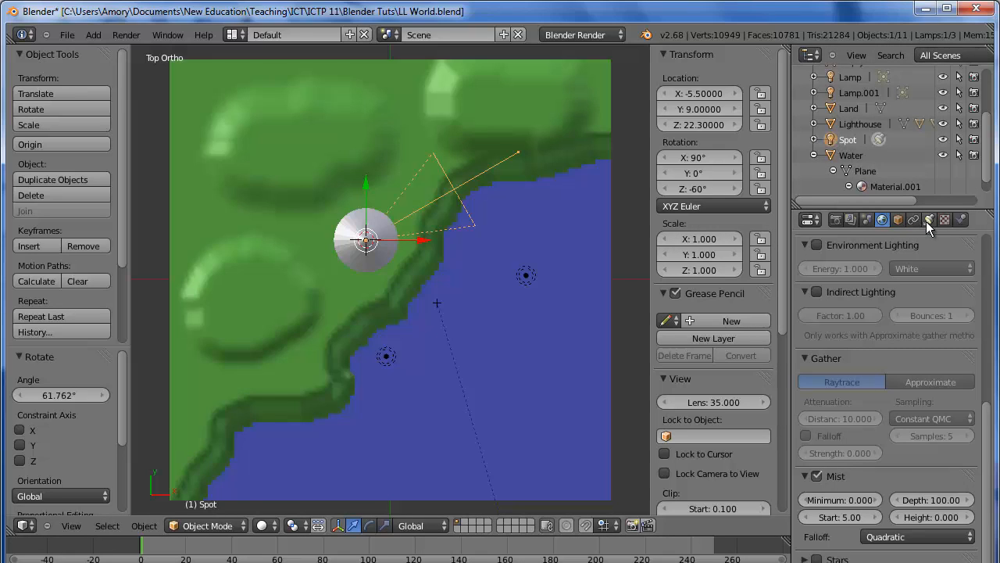
Step: Set the spot lamp's Energy to 1.2, Distance to 100 and Spot Size to 10°
left_click(929, 219)
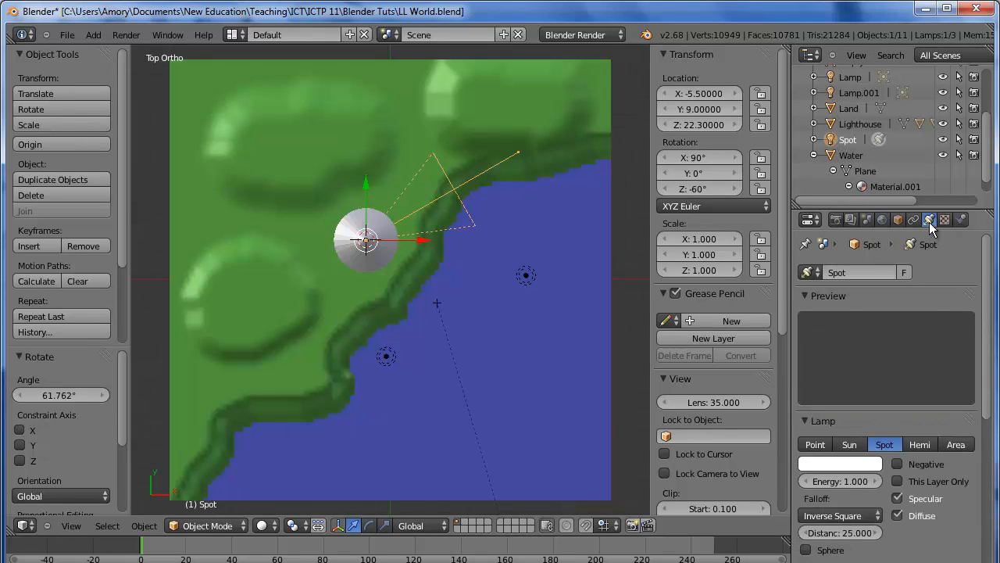
mouse_move(991, 361)
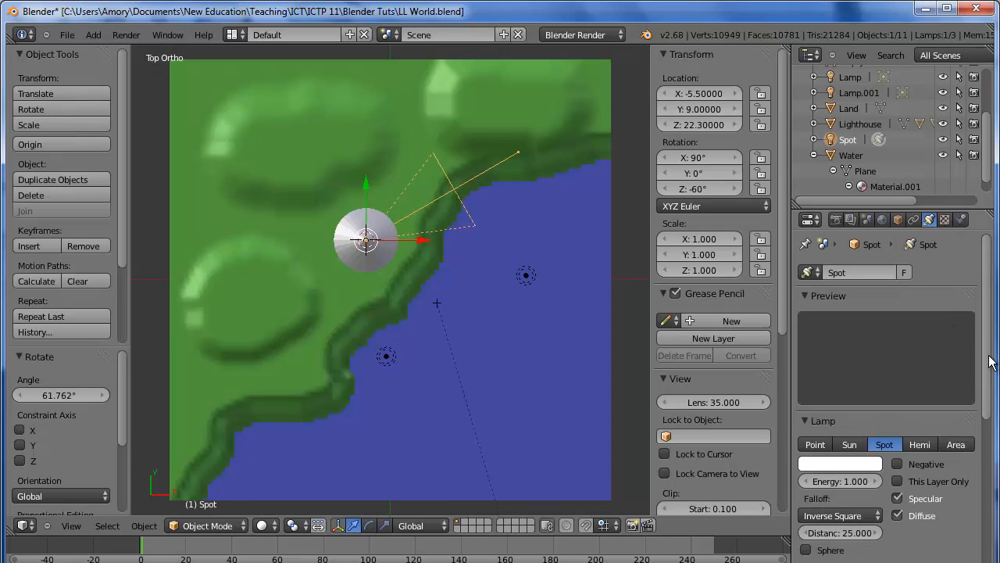
scroll("down", 3)
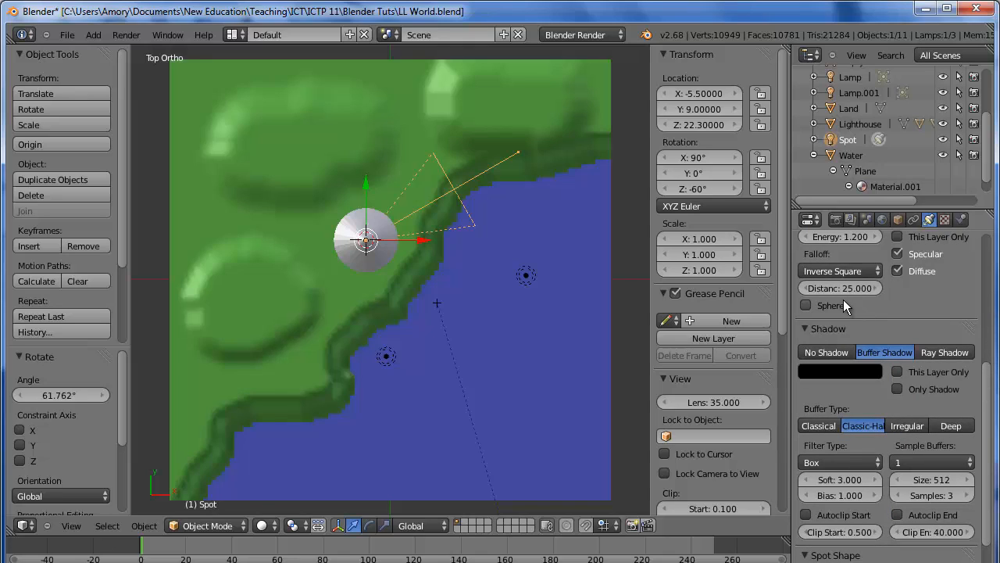
left_click(841, 288)
type("100")
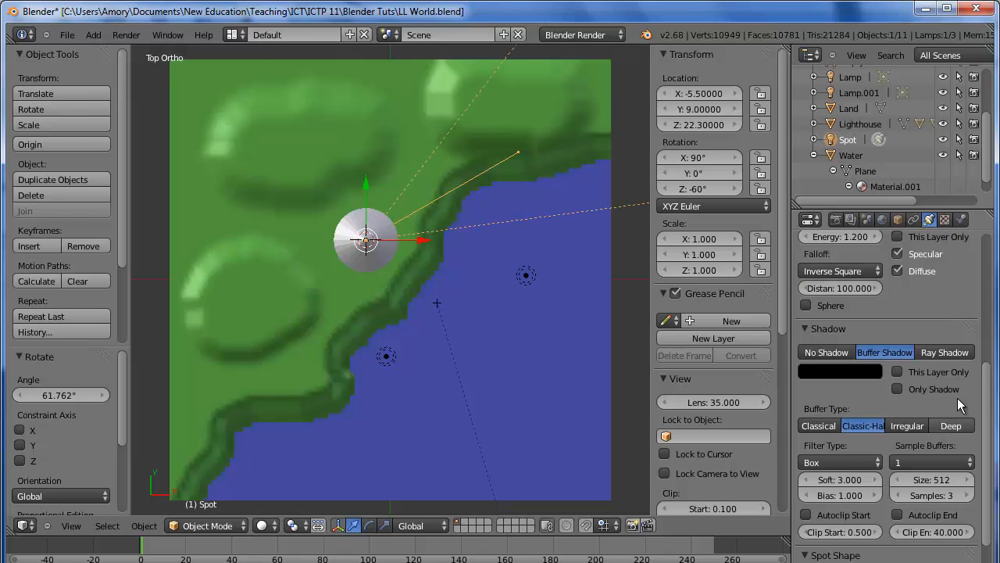
scroll("down", 3)
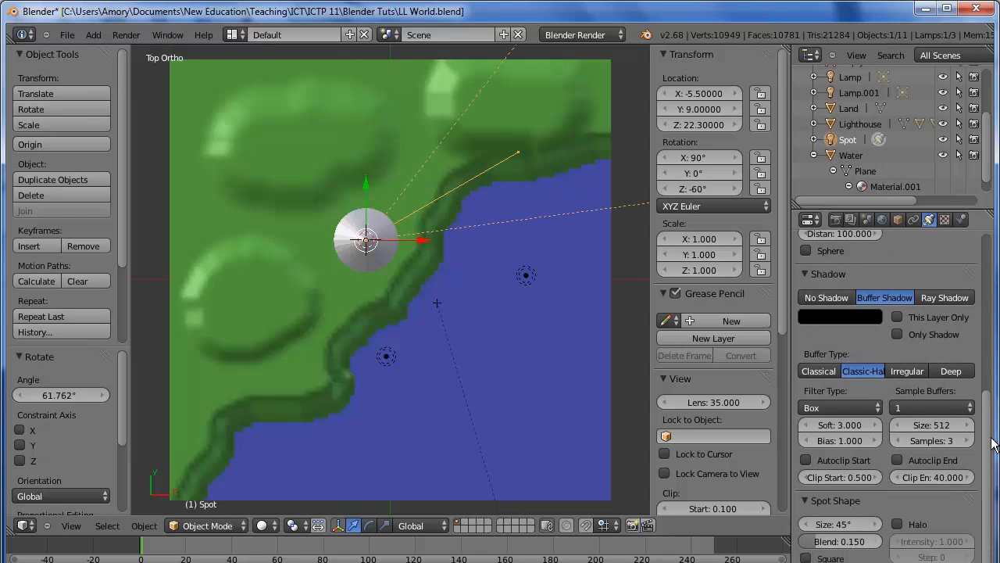
scroll("down", 3)
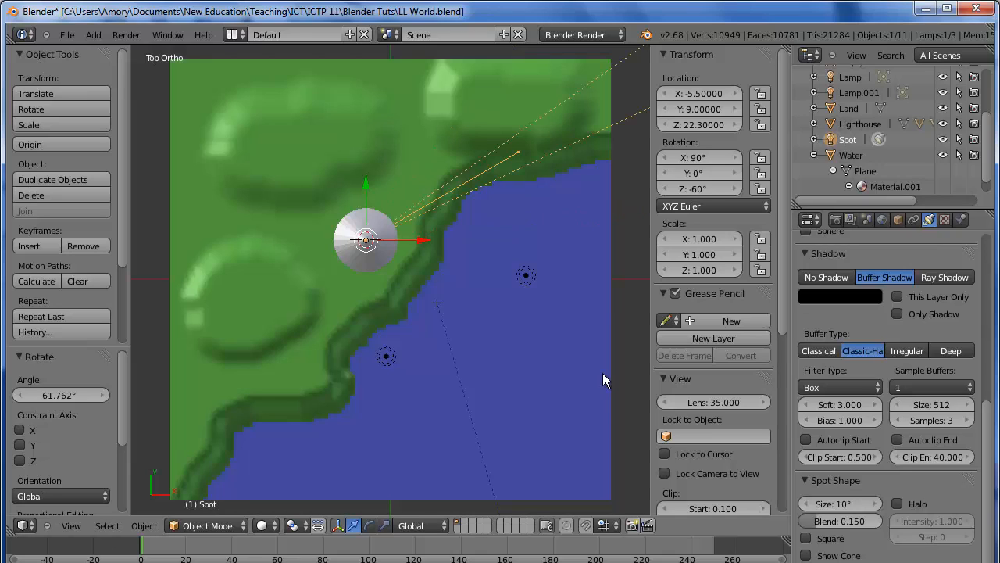
mouse_move(550, 211)
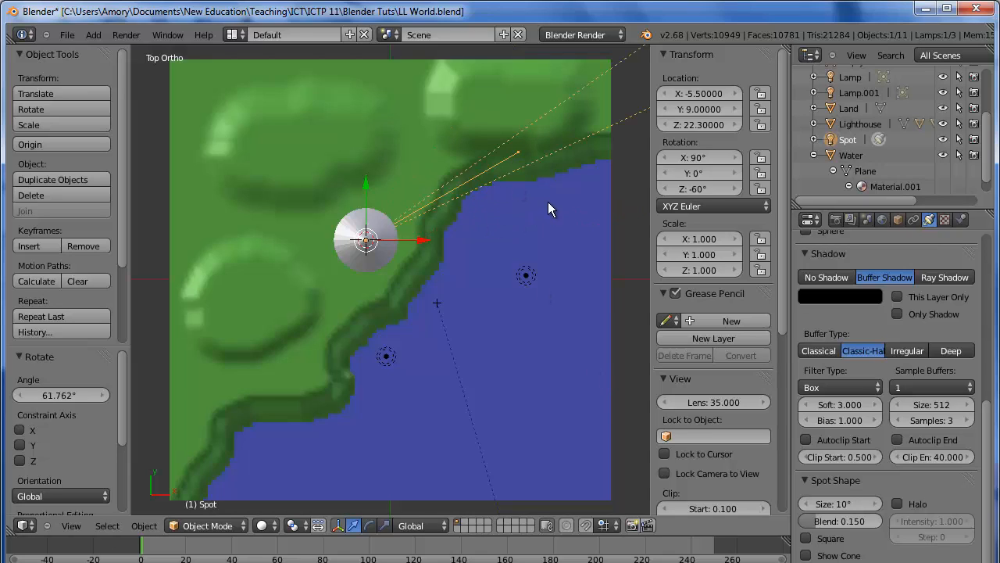
mouse_move(550, 143)
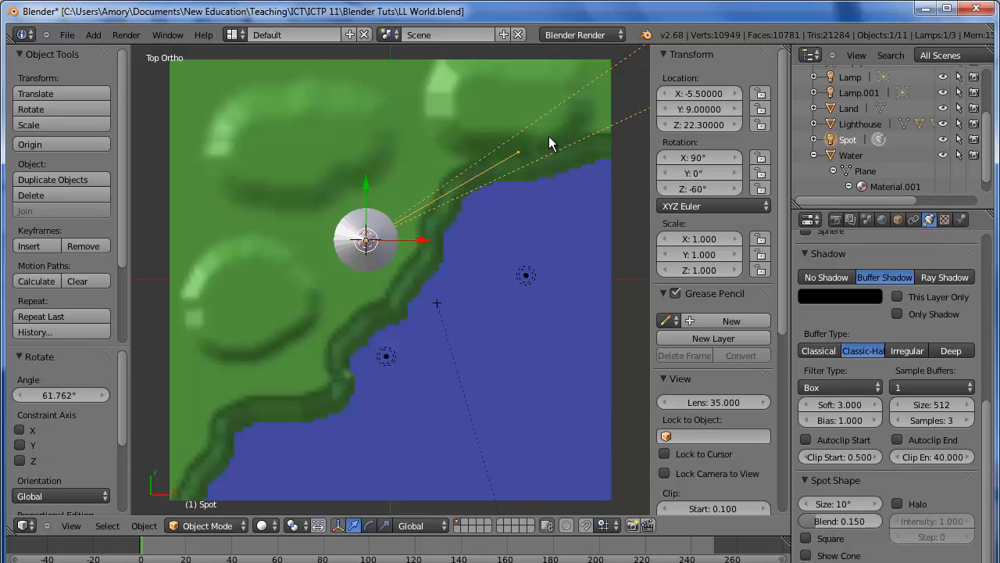
mouse_move(854, 341)
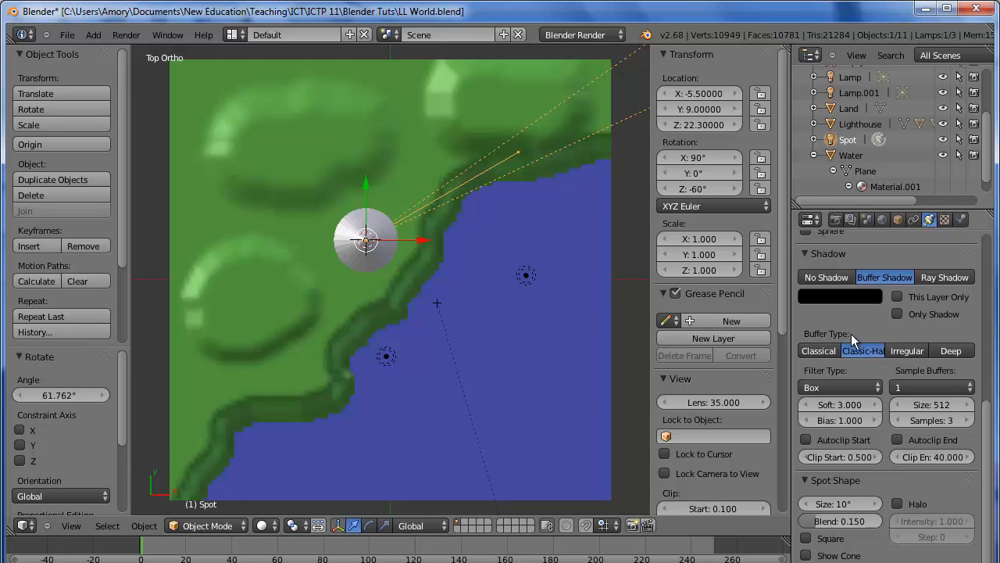
Step: Test-render the scene, enable Halo on the spot lamp, and render again to see the beam
left_click(125, 34)
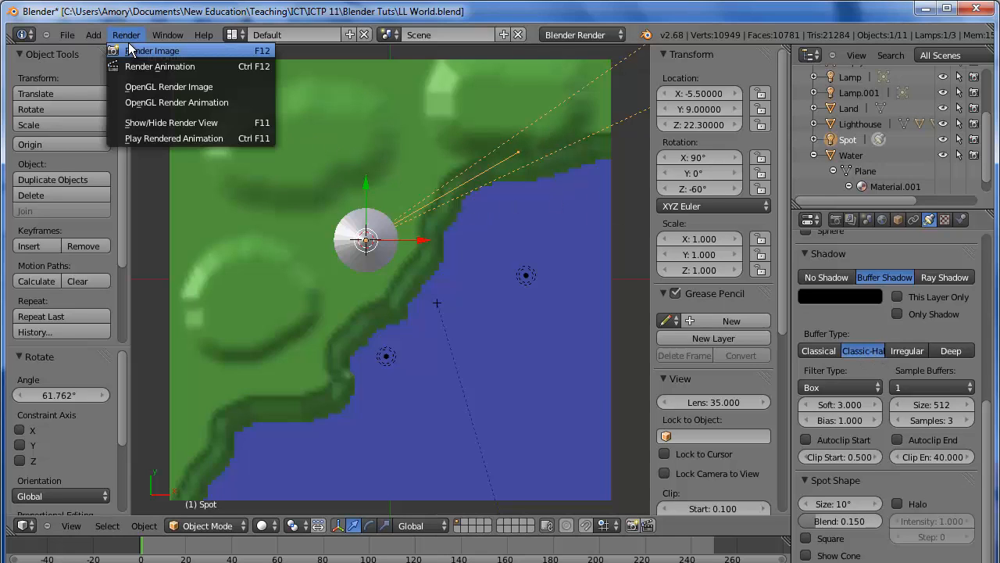
left_click(153, 50)
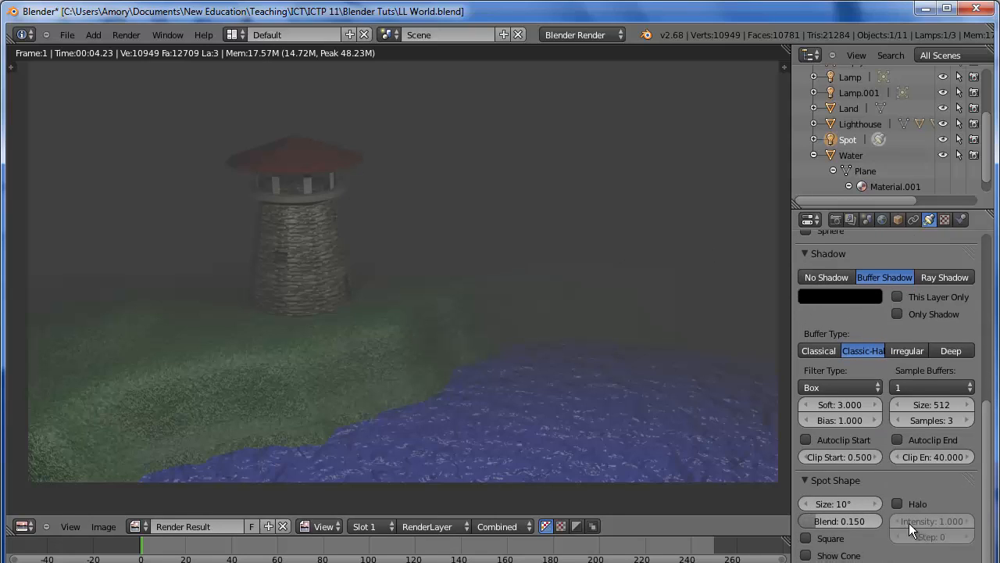
left_click(897, 504)
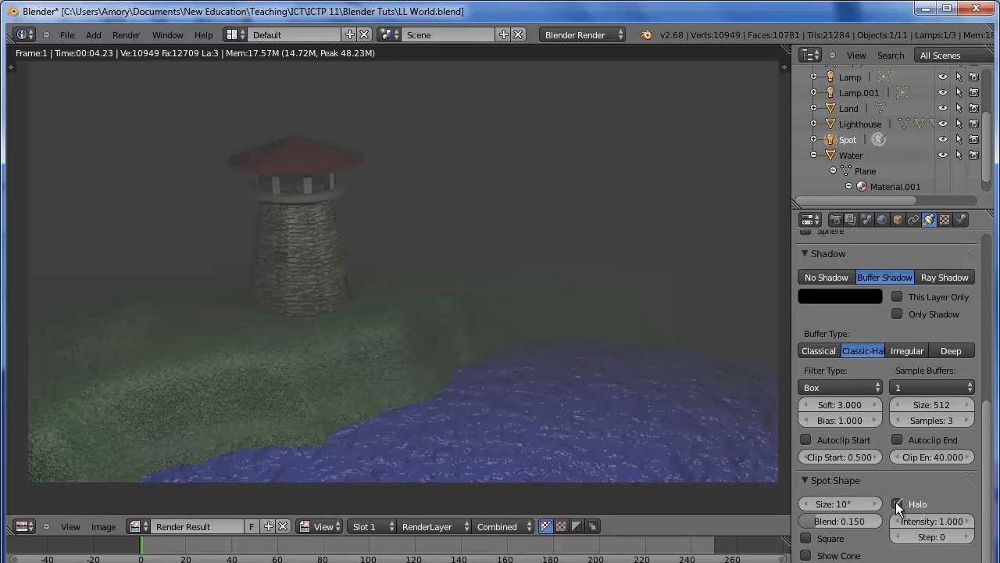
left_click(125, 34)
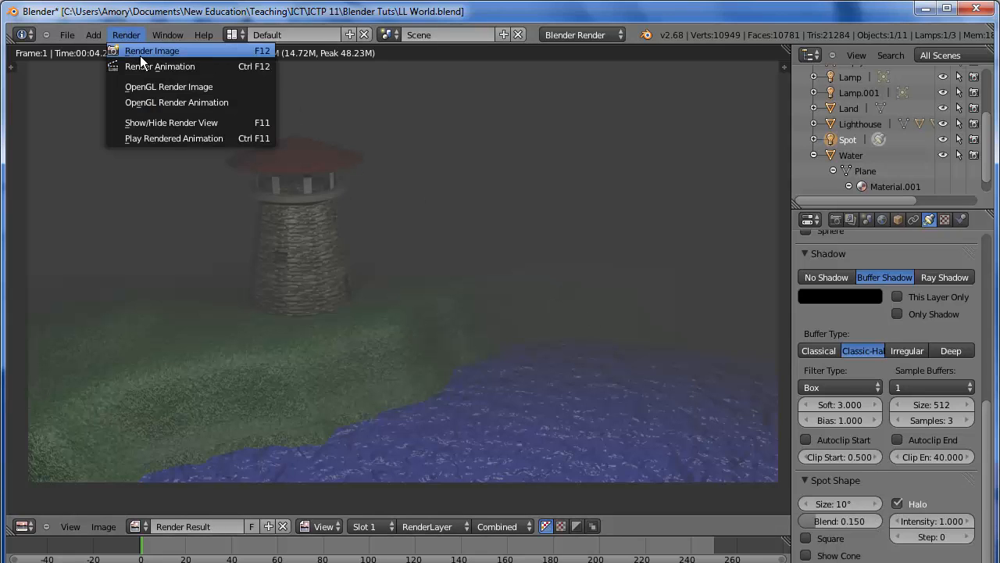
left_click(152, 50)
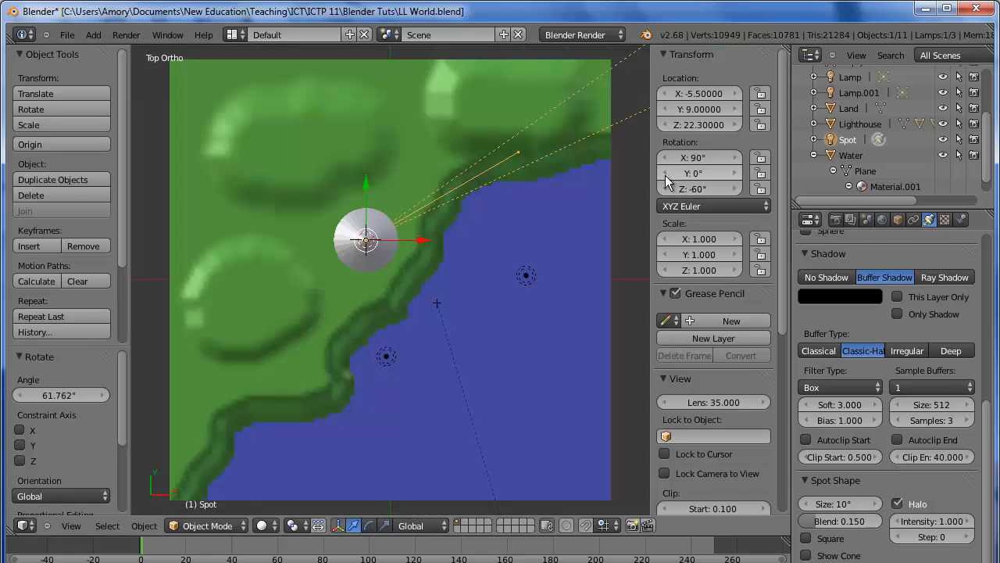
mouse_move(492, 201)
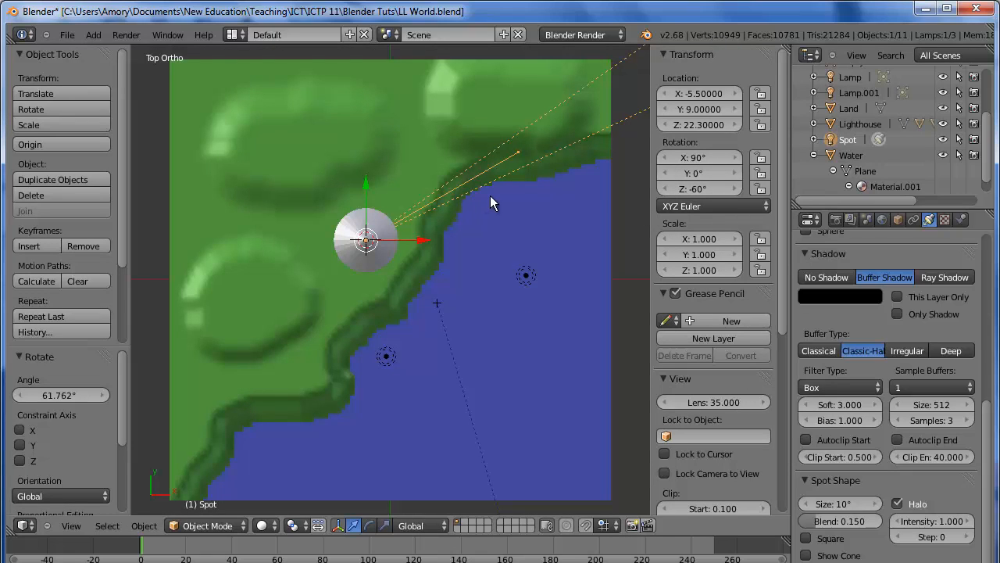
mouse_move(506, 195)
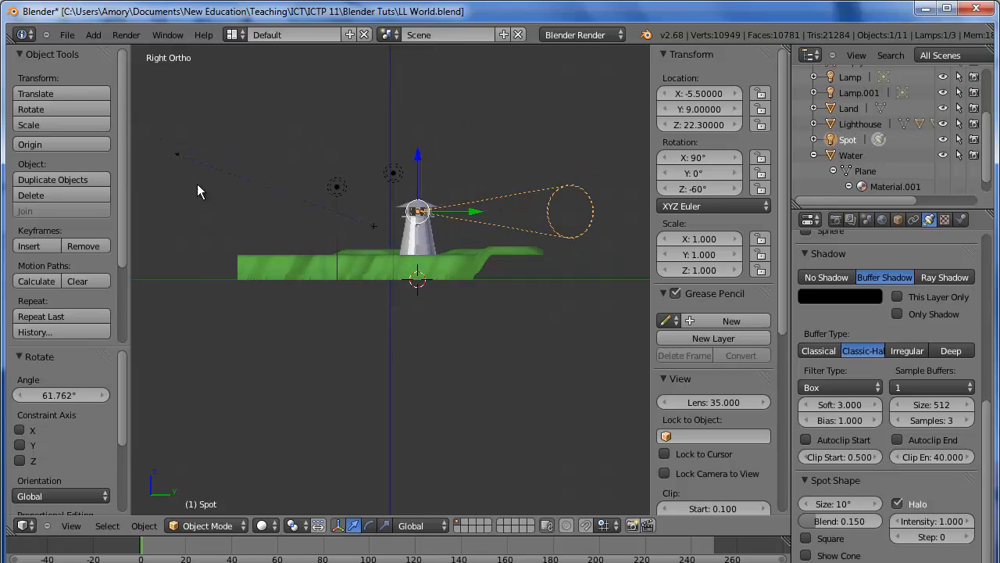
mouse_move(985, 132)
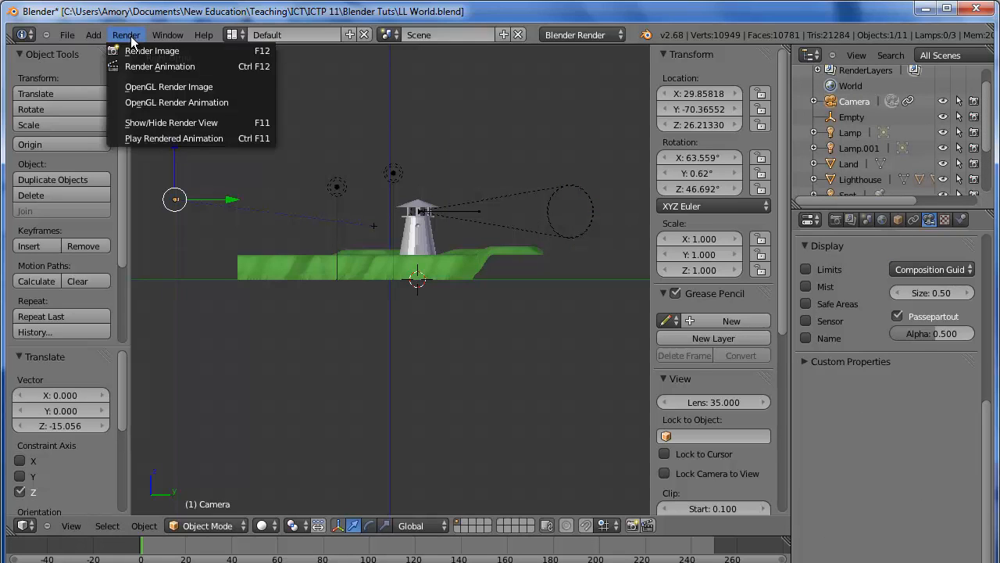
left_click(153, 50)
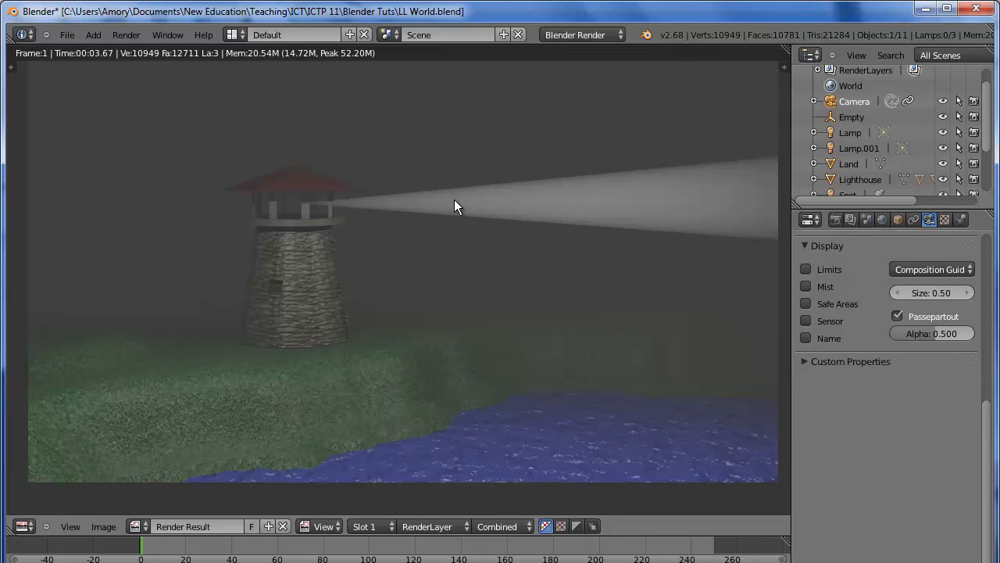
mouse_move(791, 144)
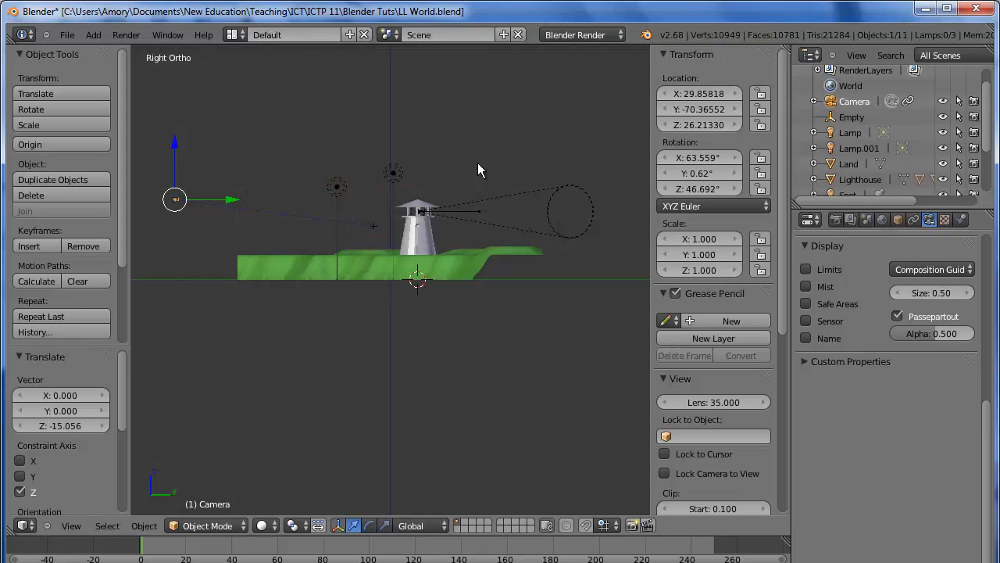
mouse_move(431, 272)
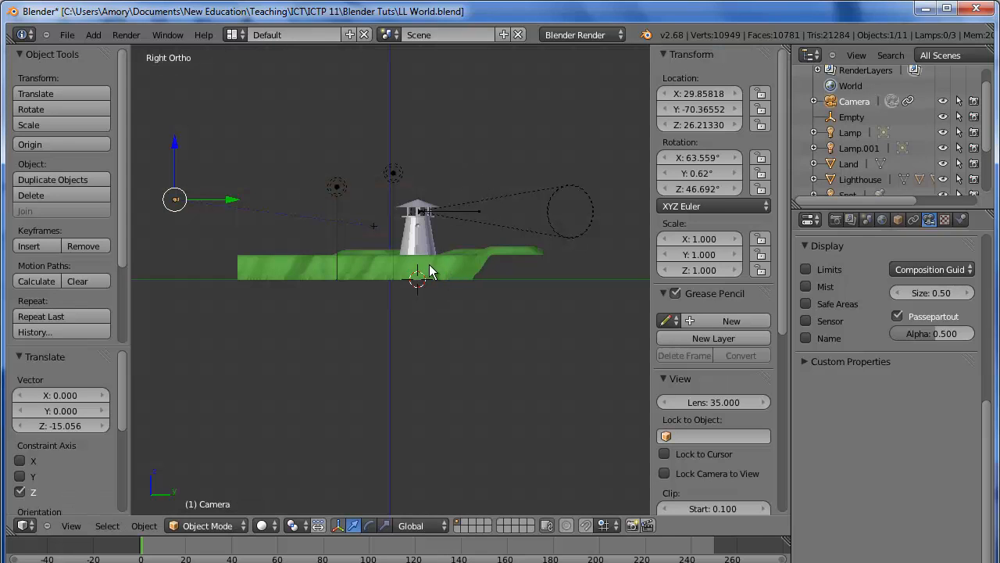
mouse_move(456, 250)
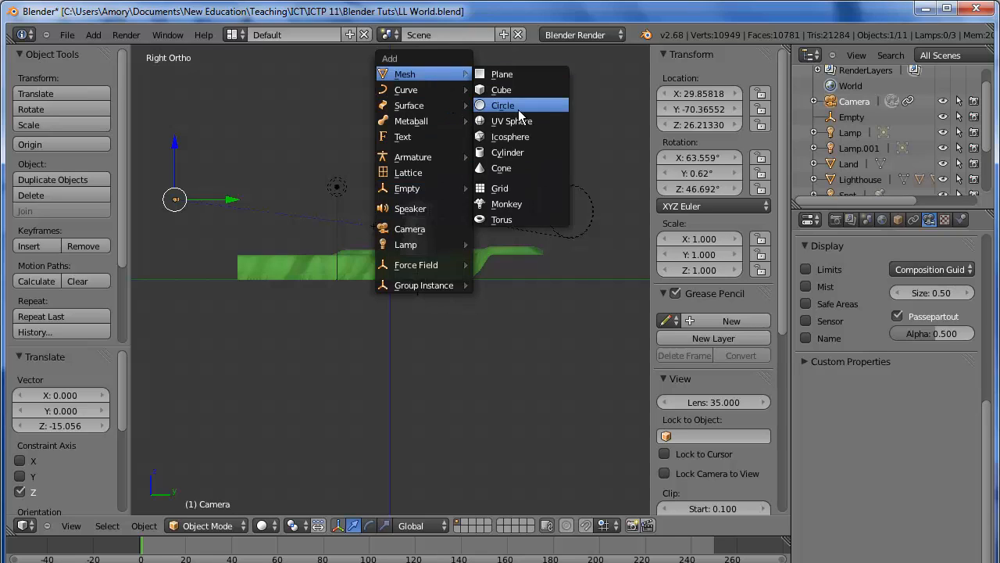
mouse_move(510, 136)
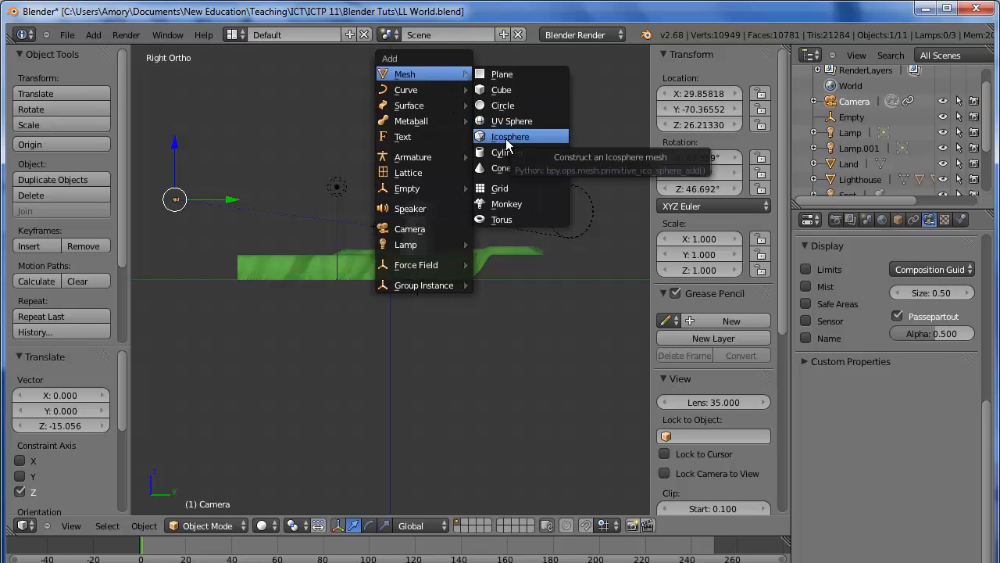
Step: Add an icosphere and place it at X -5.5, Y 9, Z 22.3 inside the lamp room
left_click(509, 136)
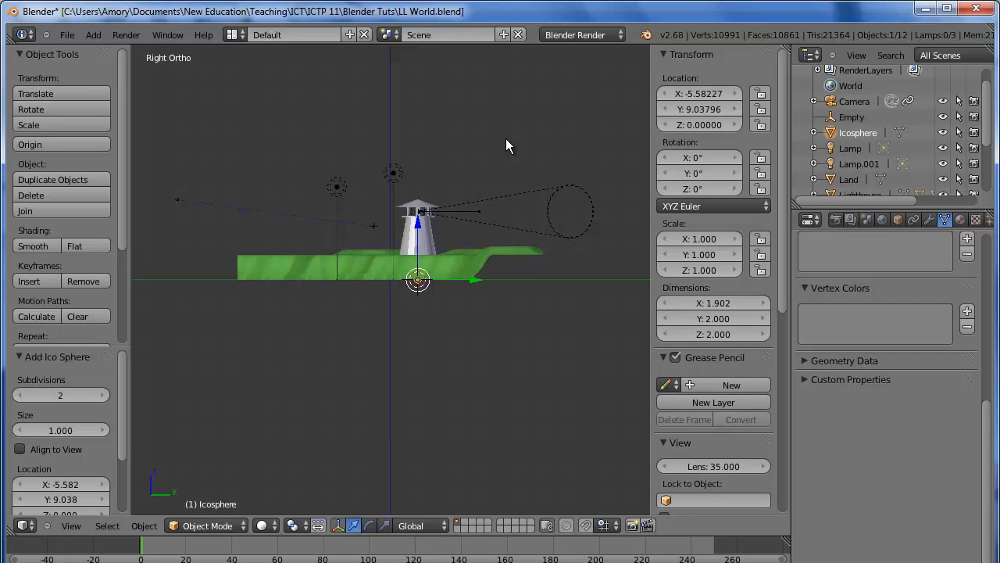
mouse_move(419, 227)
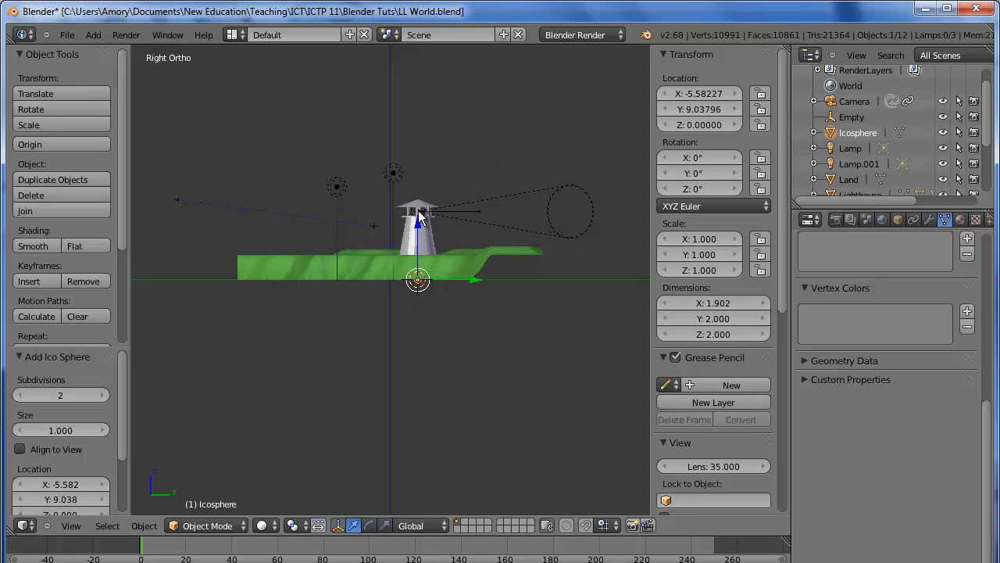
left_click(711, 125)
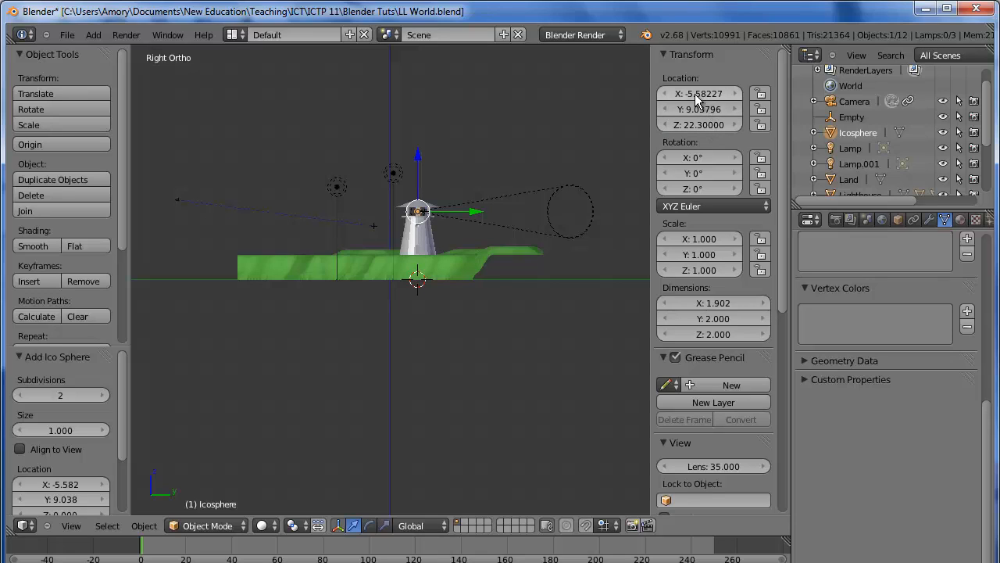
left_click(700, 94)
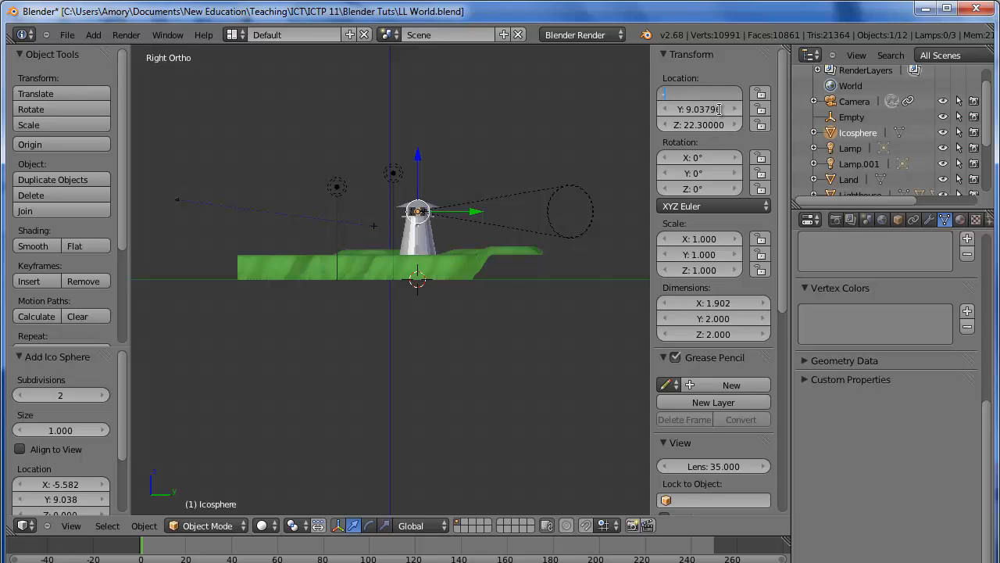
left_click(701, 110)
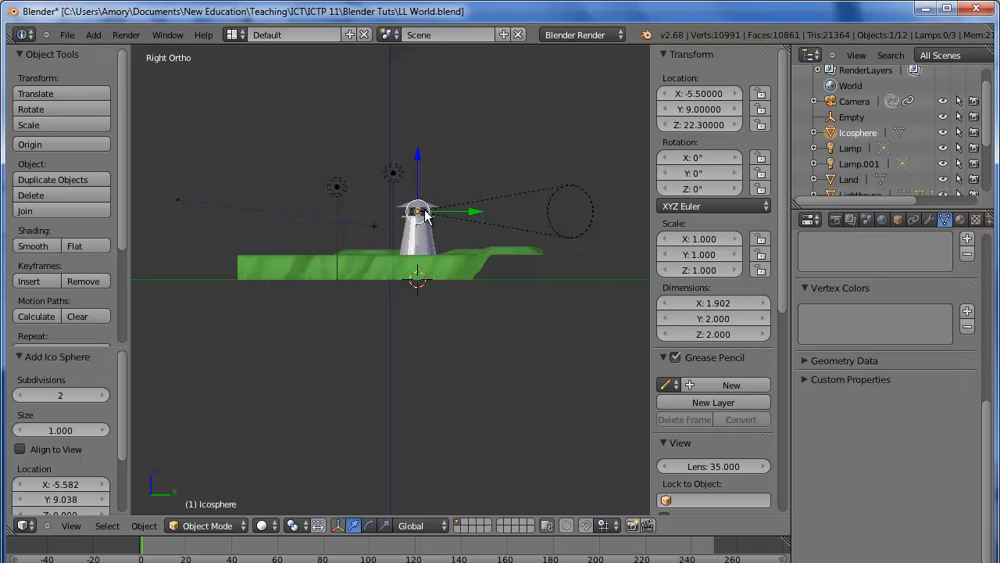
mouse_move(469, 174)
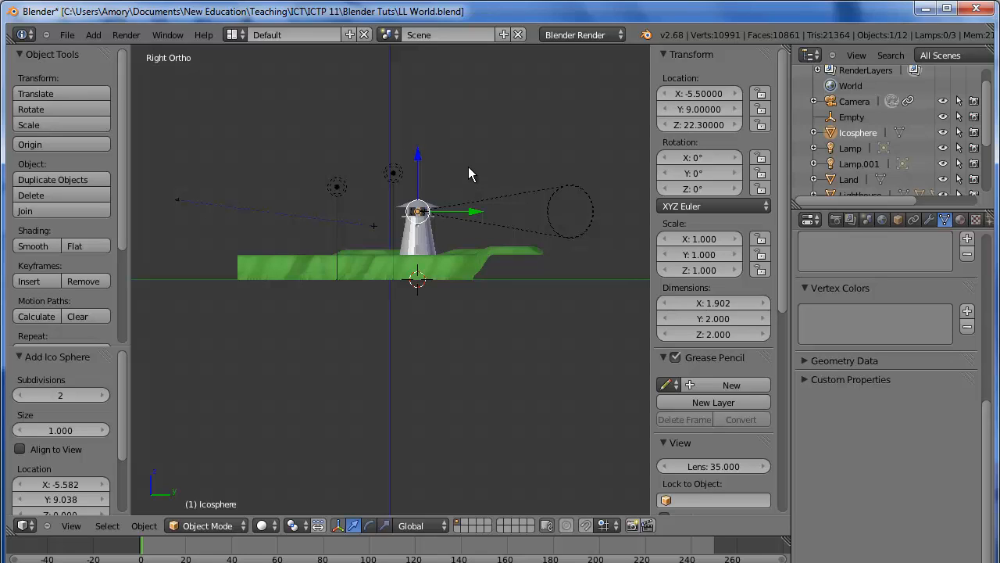
mouse_move(469, 181)
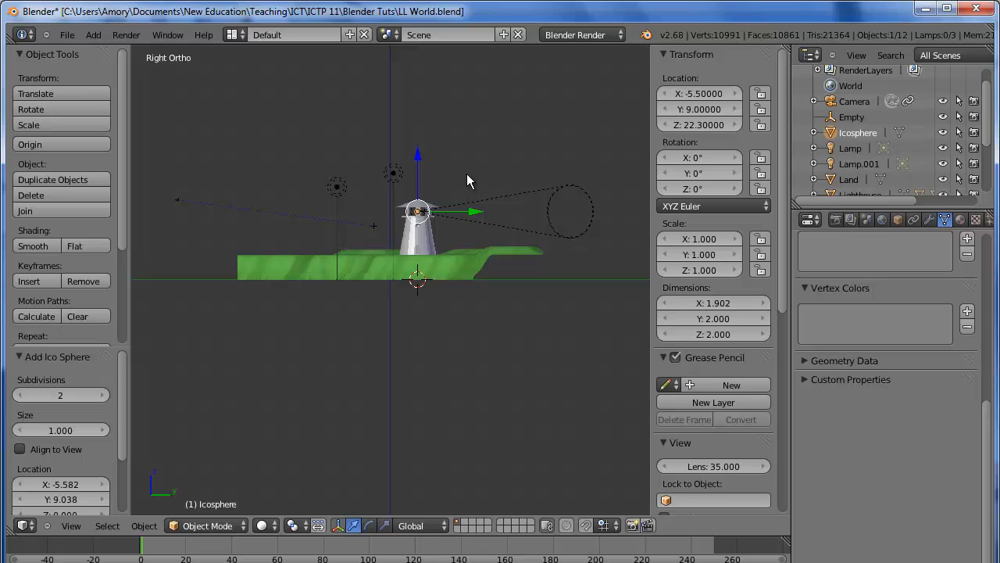
mouse_move(706, 262)
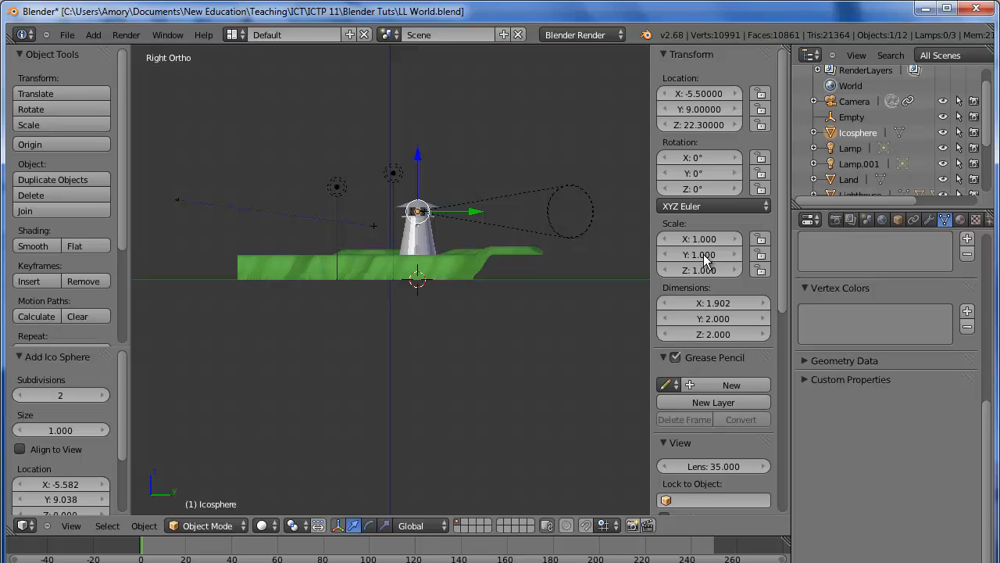
mouse_move(571, 262)
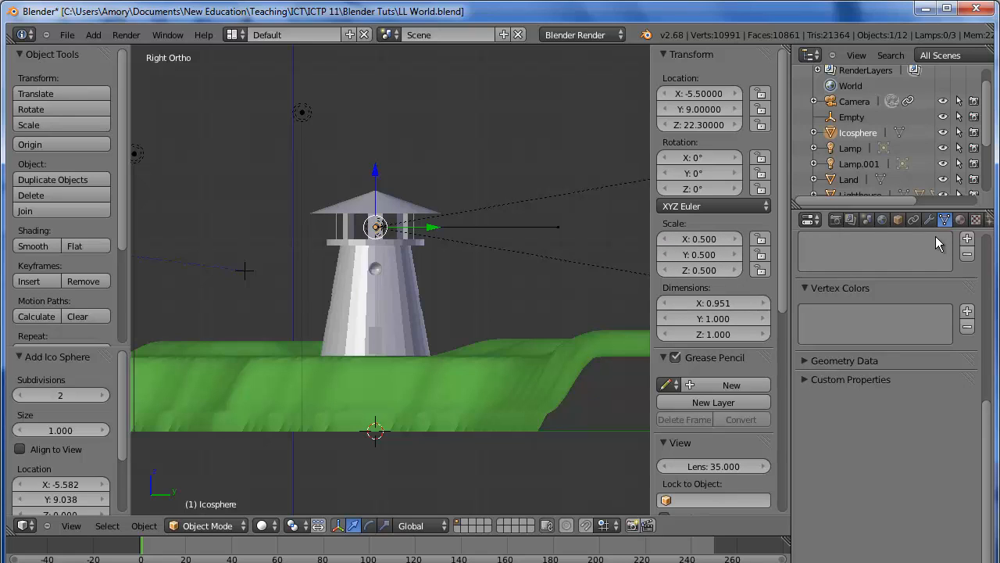
mouse_move(963, 219)
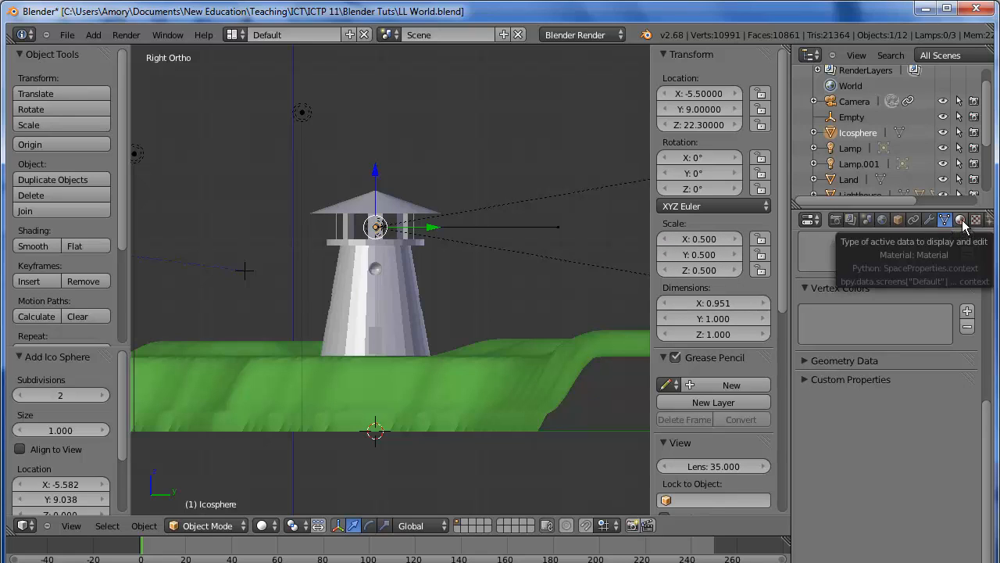
Step: Give the icosphere a new Halo-type material
left_click(960, 218)
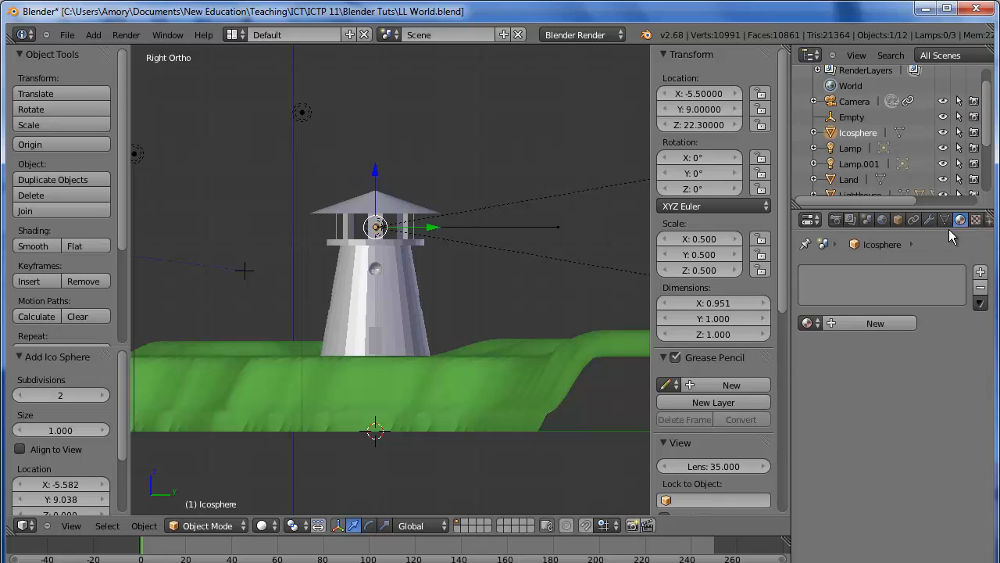
left_click(875, 322)
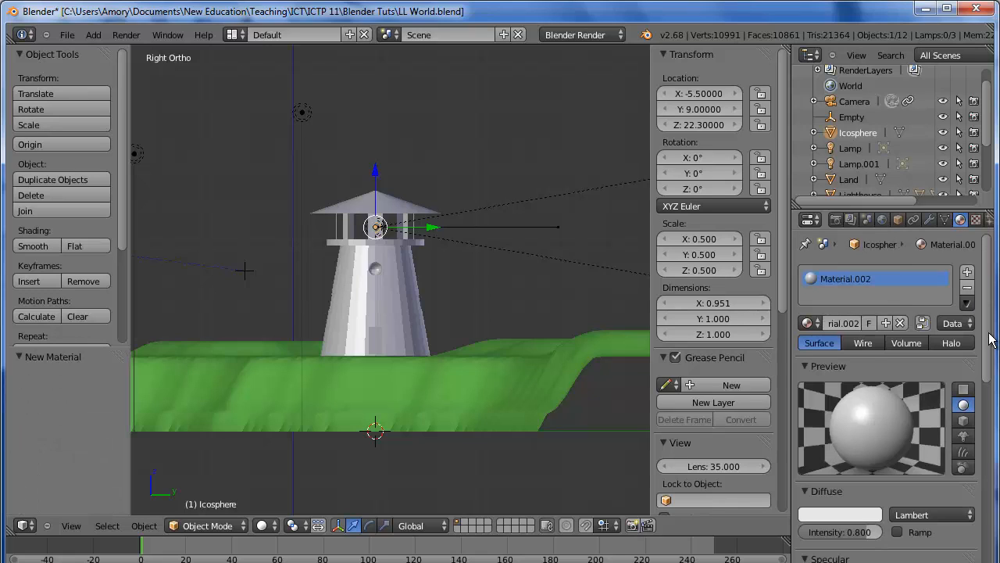
left_click(950, 342)
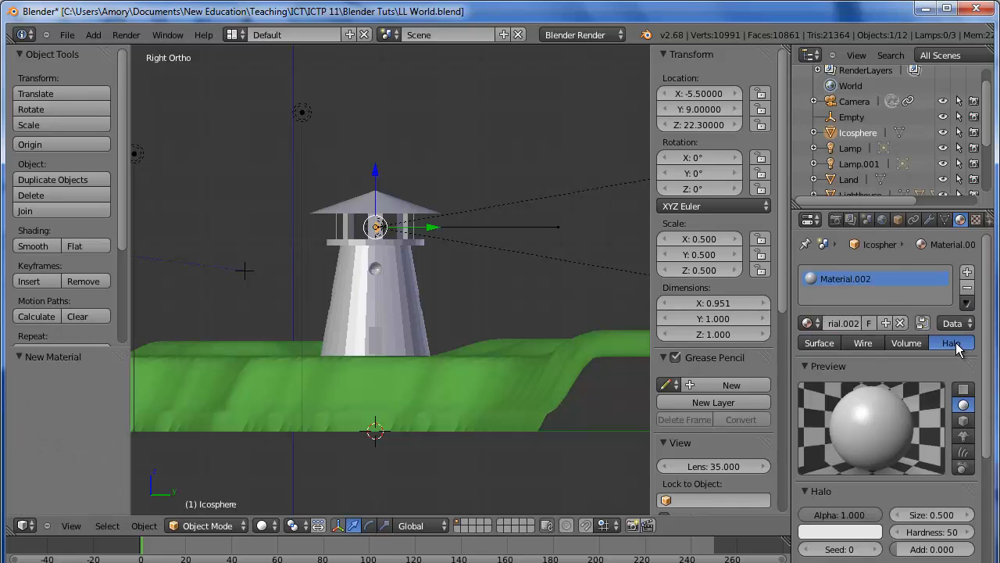
left_click(952, 342)
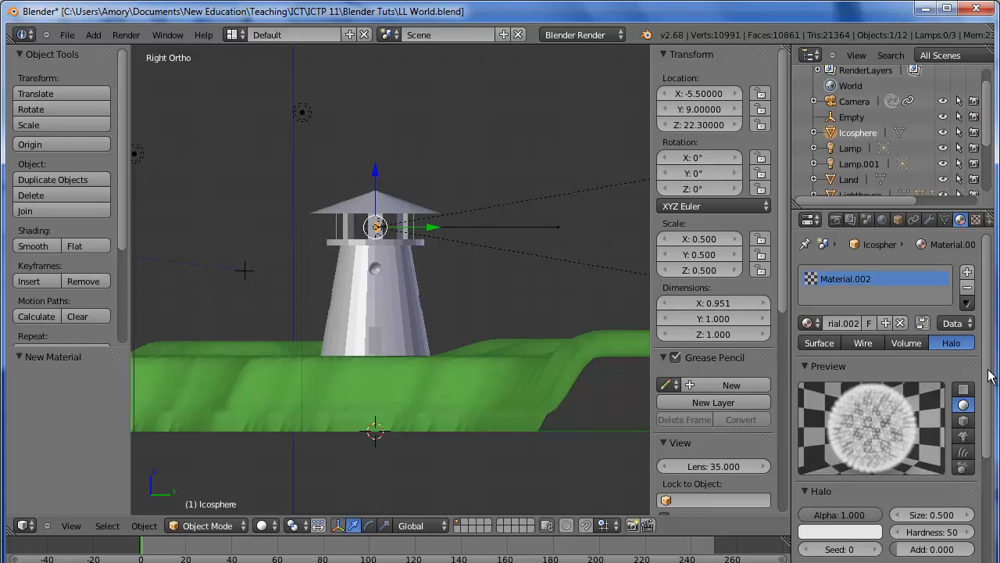
Step: Set halo Size 1.5, Hardness 100 with Rings and Star Tips, then render the glowing bulb
scroll("down", 3)
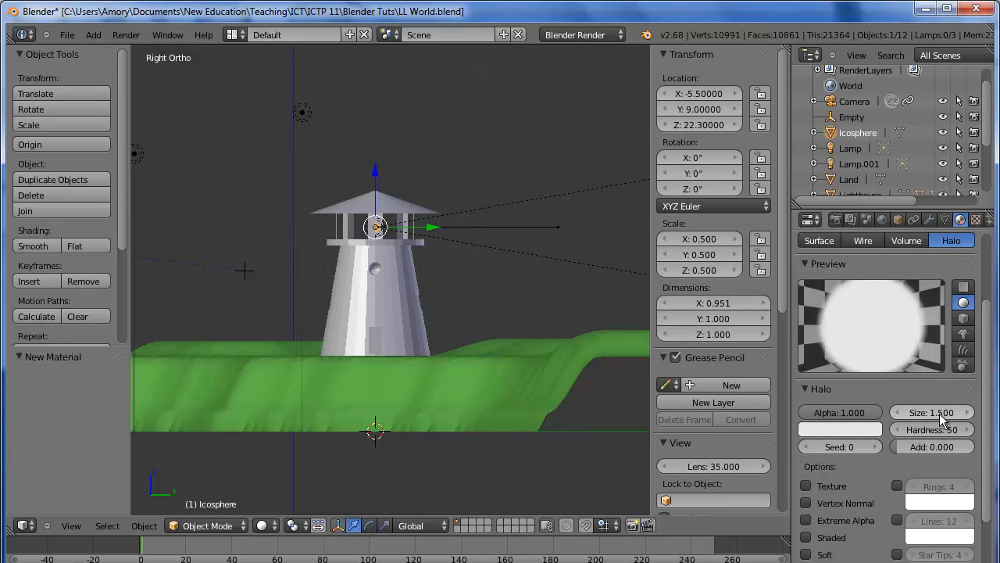
scroll("down", 3)
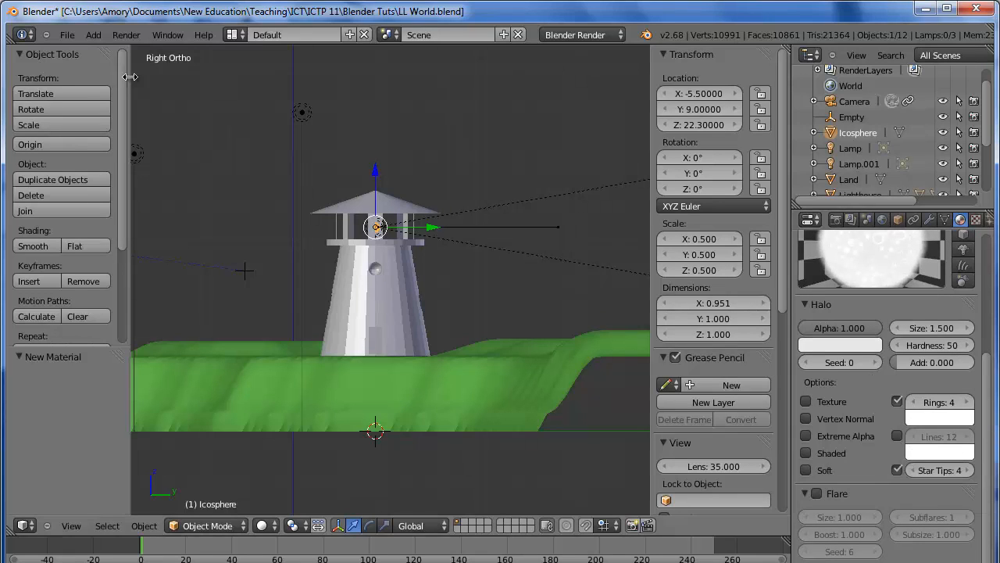
left_click(125, 35)
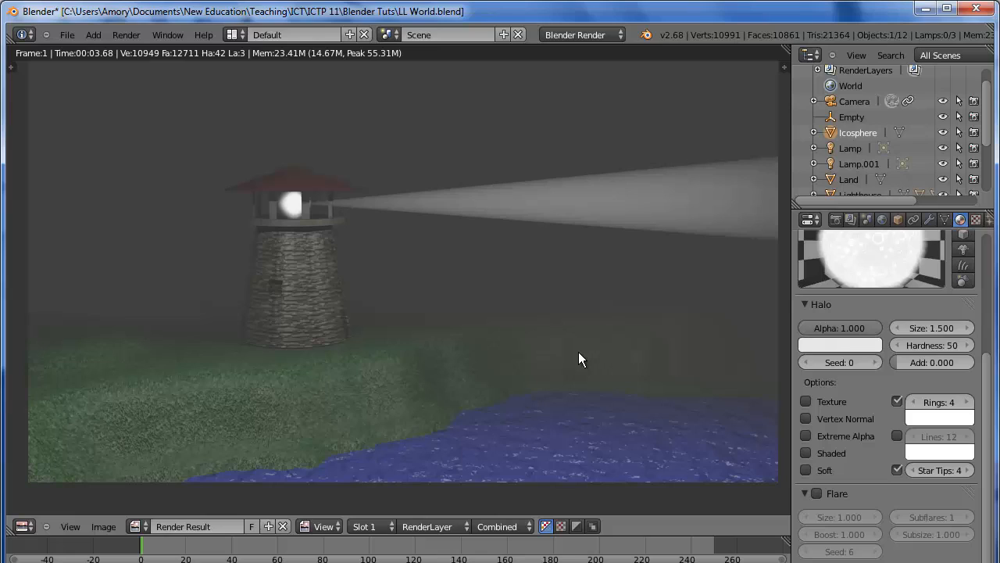
mouse_move(866, 337)
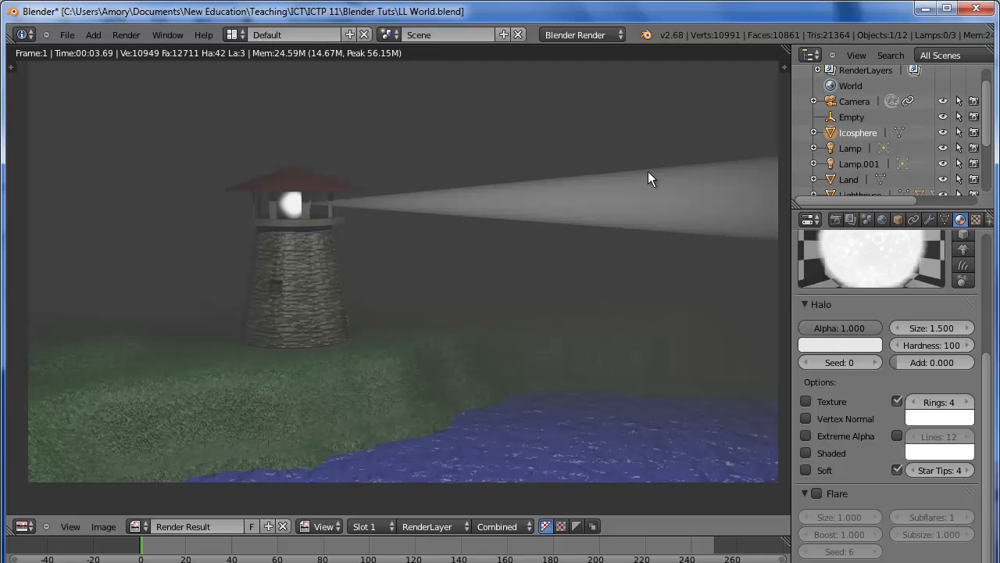
Step: Save the scene as LL World2.blend in the Blender Tuts folder
left_click(67, 35)
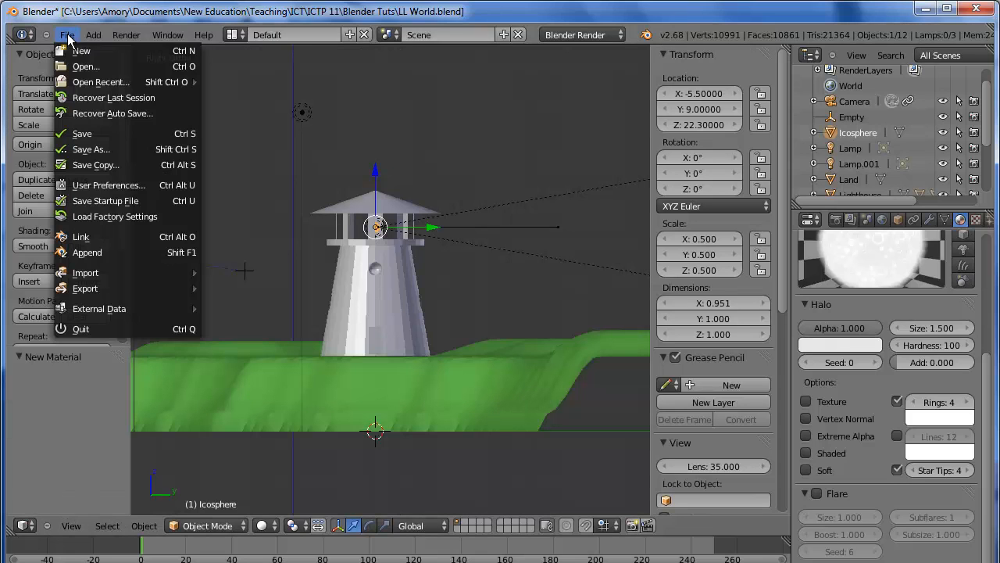
mouse_move(90, 149)
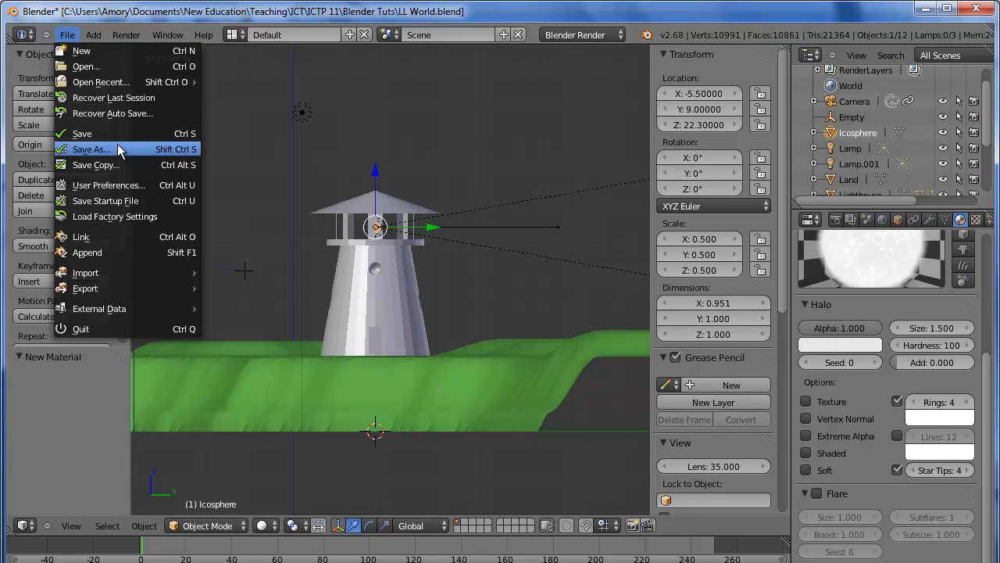
left_click(90, 149)
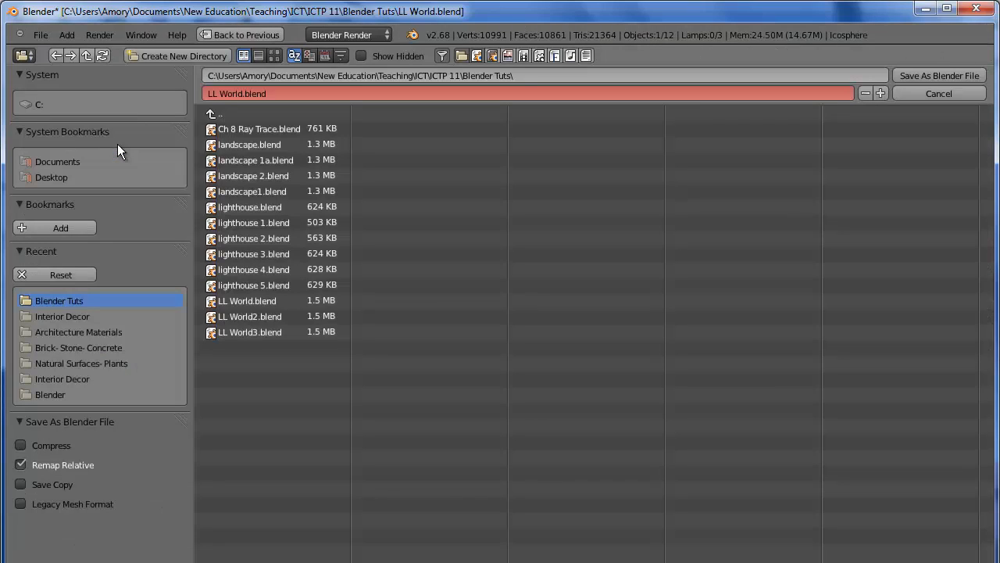
left_click(250, 316)
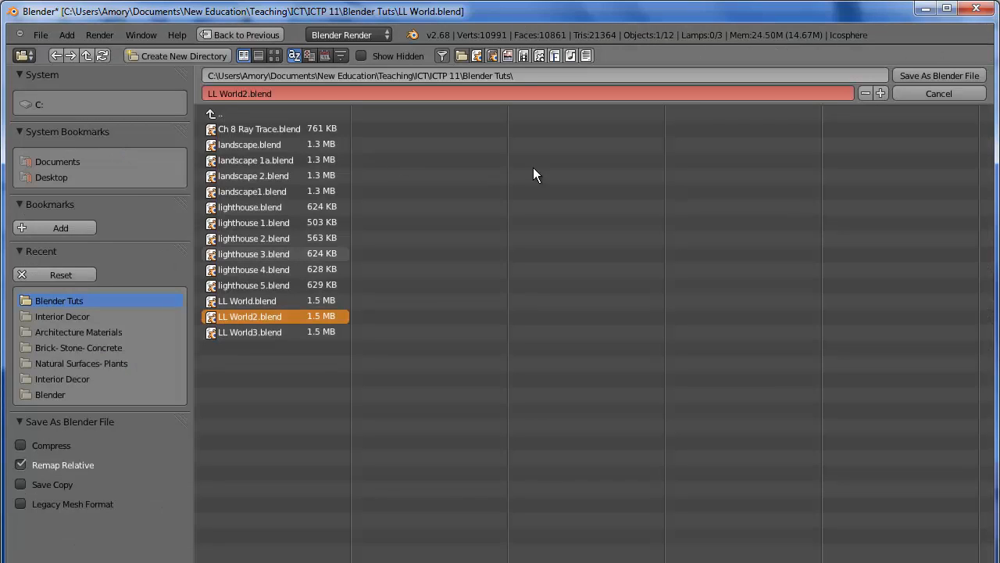
mouse_move(612, 186)
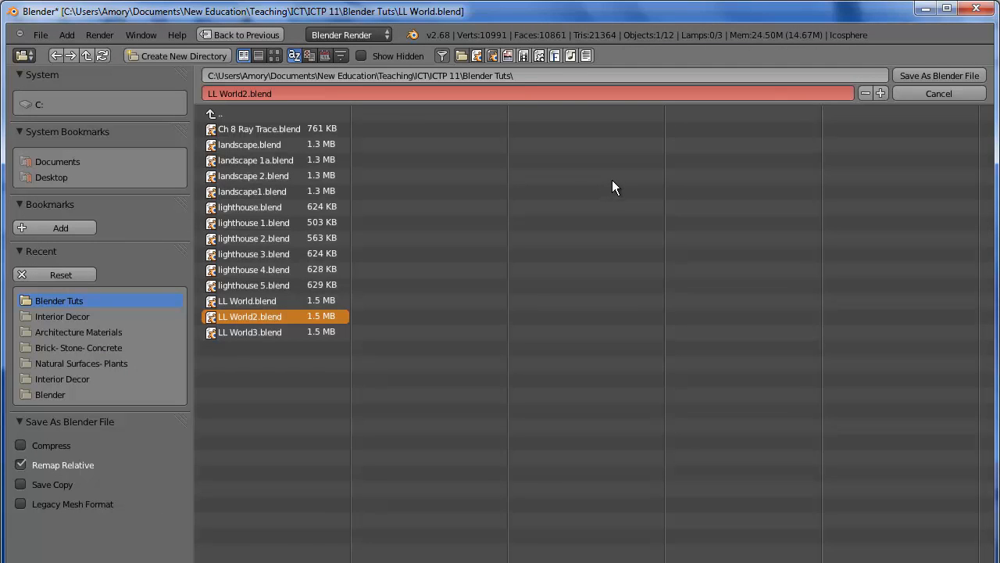
mouse_move(407, 157)
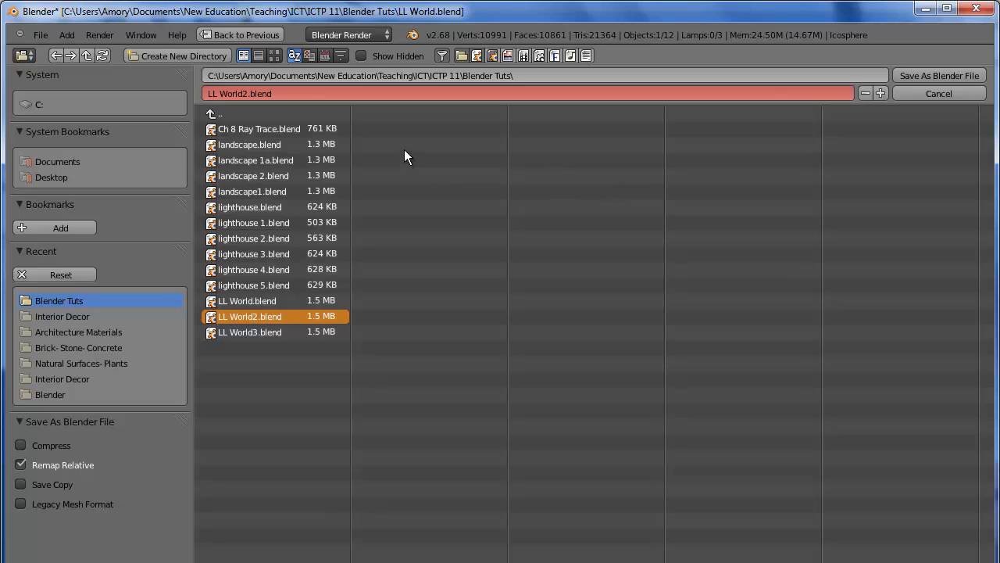